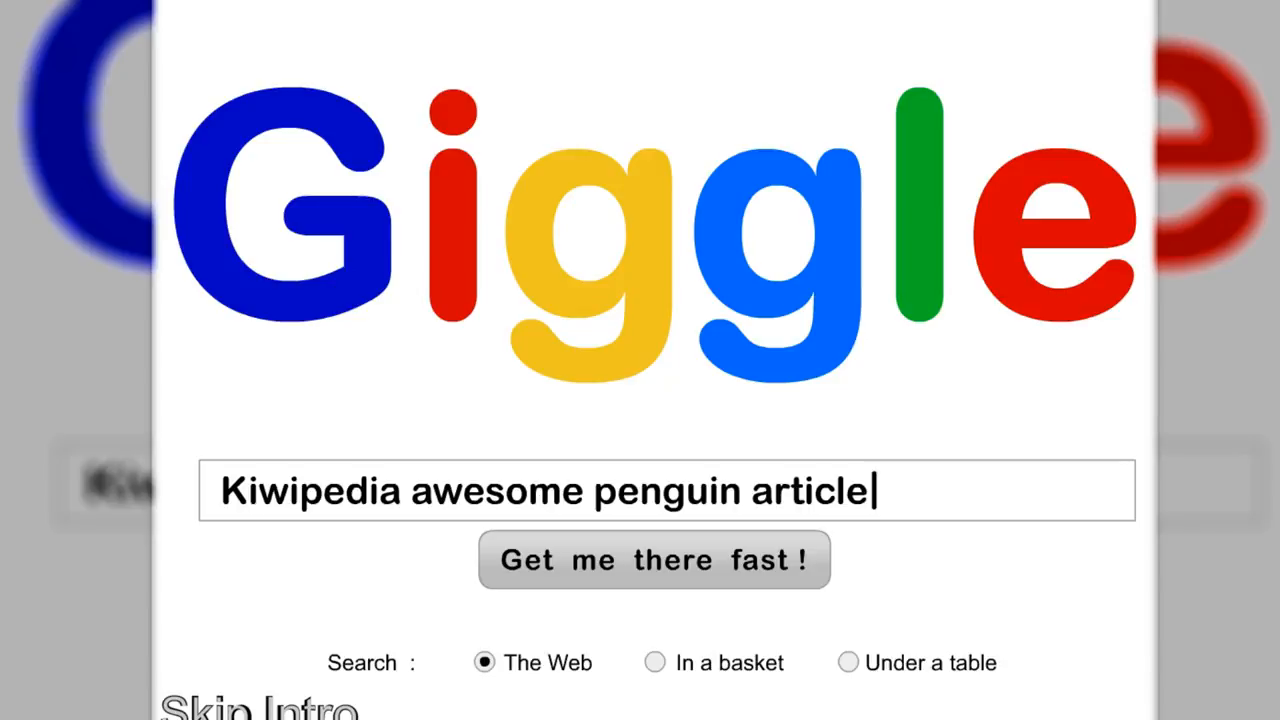
- Open the Emperor Penguin Kiwipedia article from the Giggle results and scroll through it
left_click(653, 559)
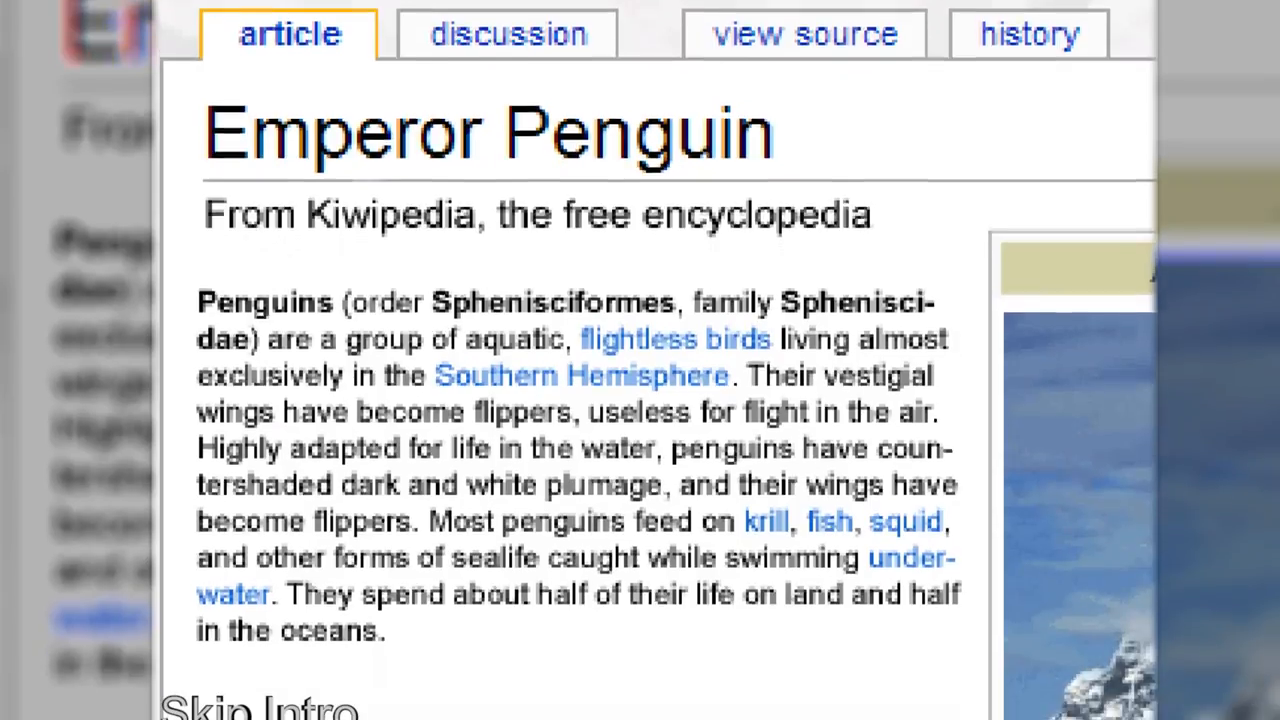
scroll("down", 3)
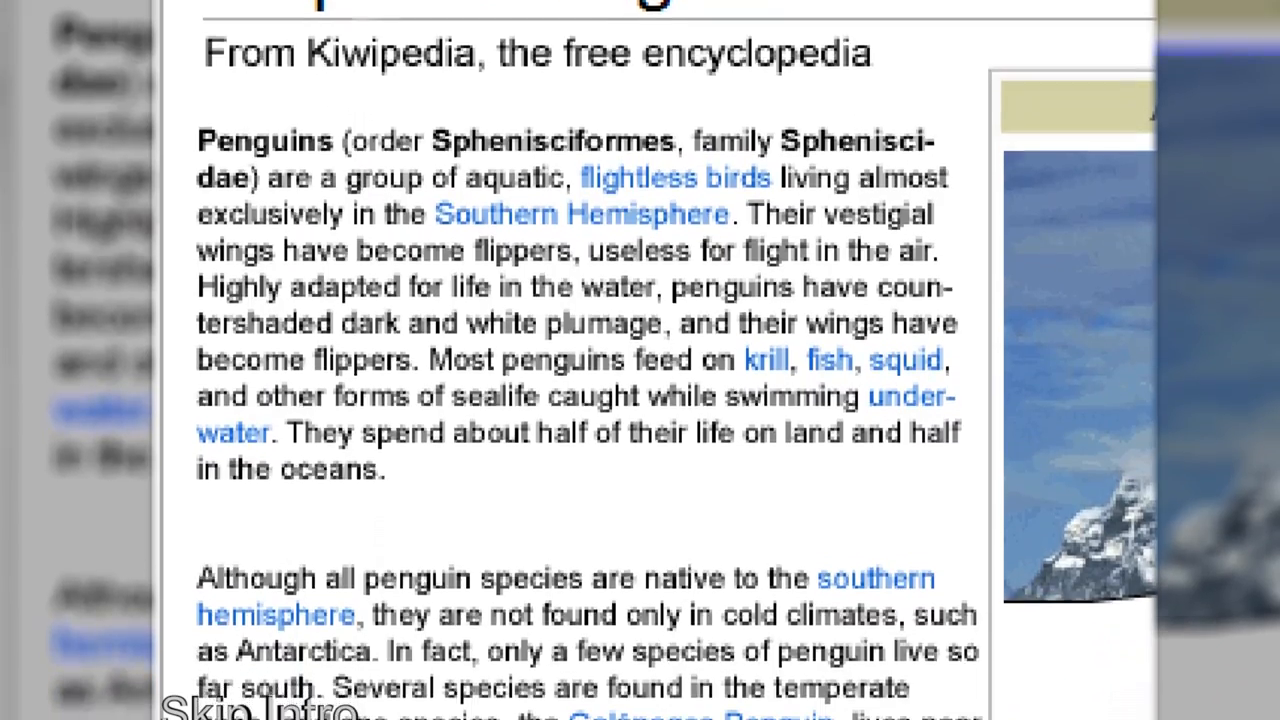
scroll("down", 3)
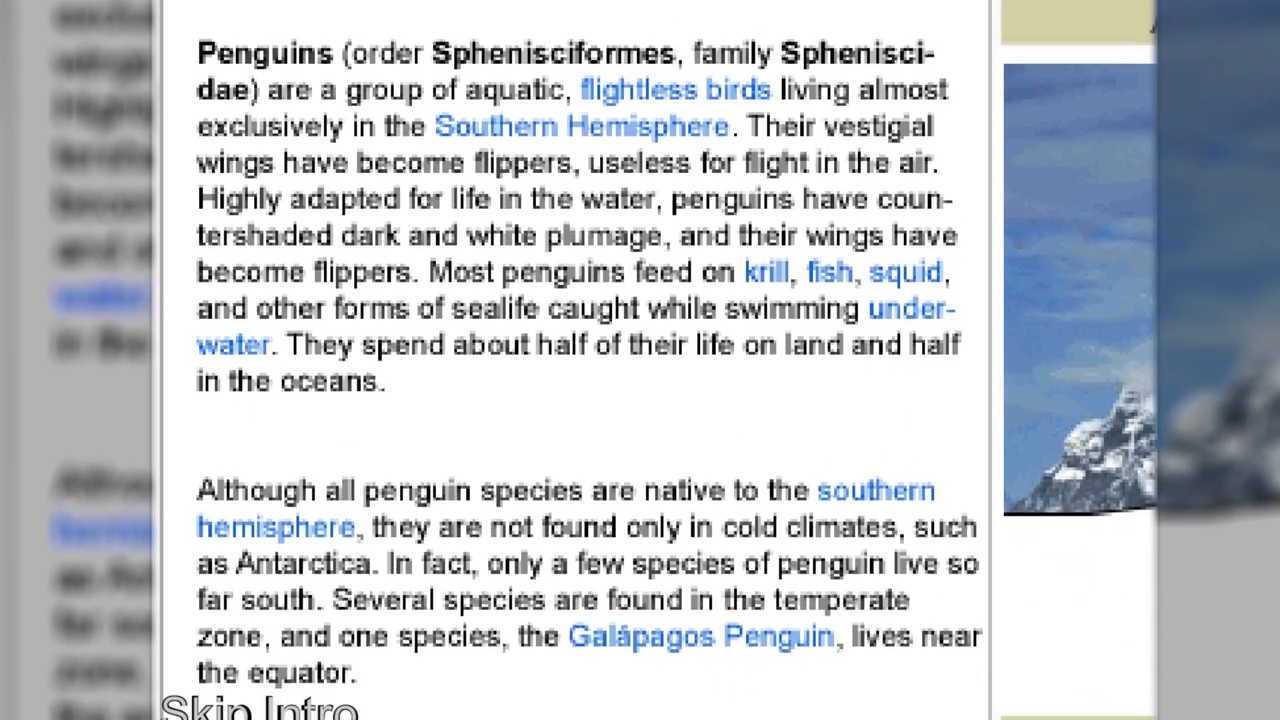
scroll("down", 3)
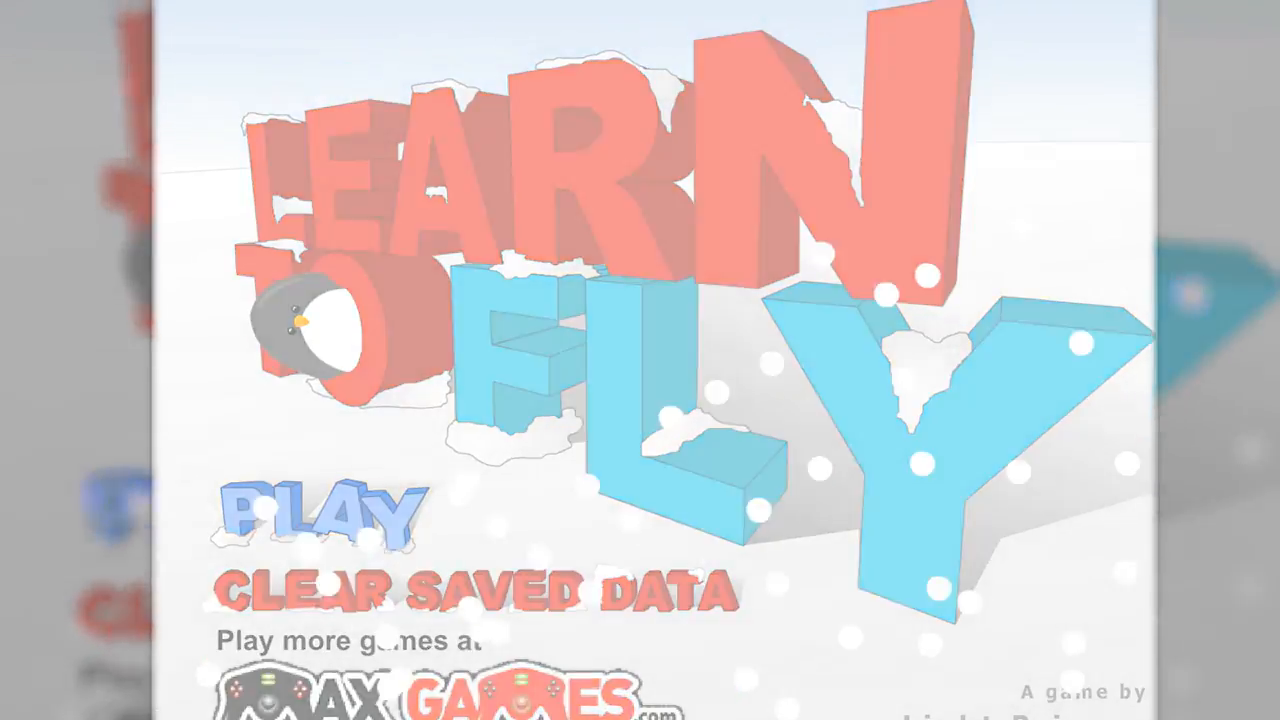
- Start a new game and continue past the first flight's results board
left_click(320, 515)
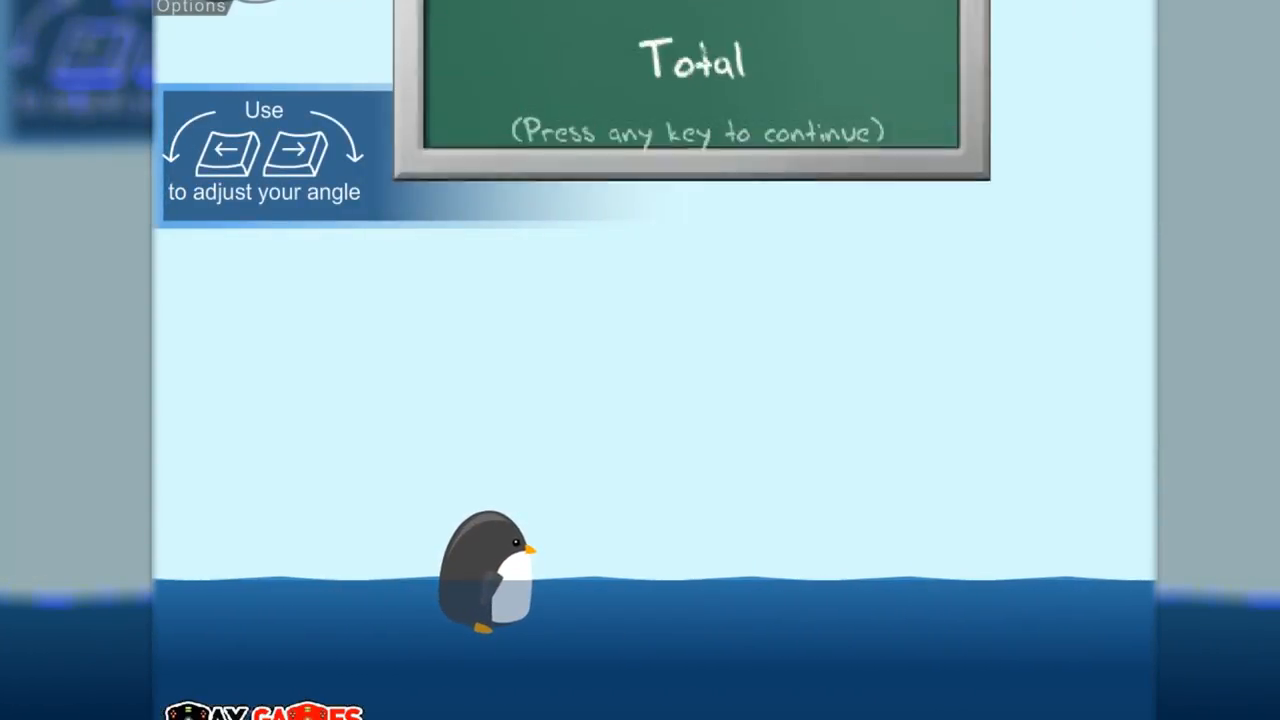
key("space")
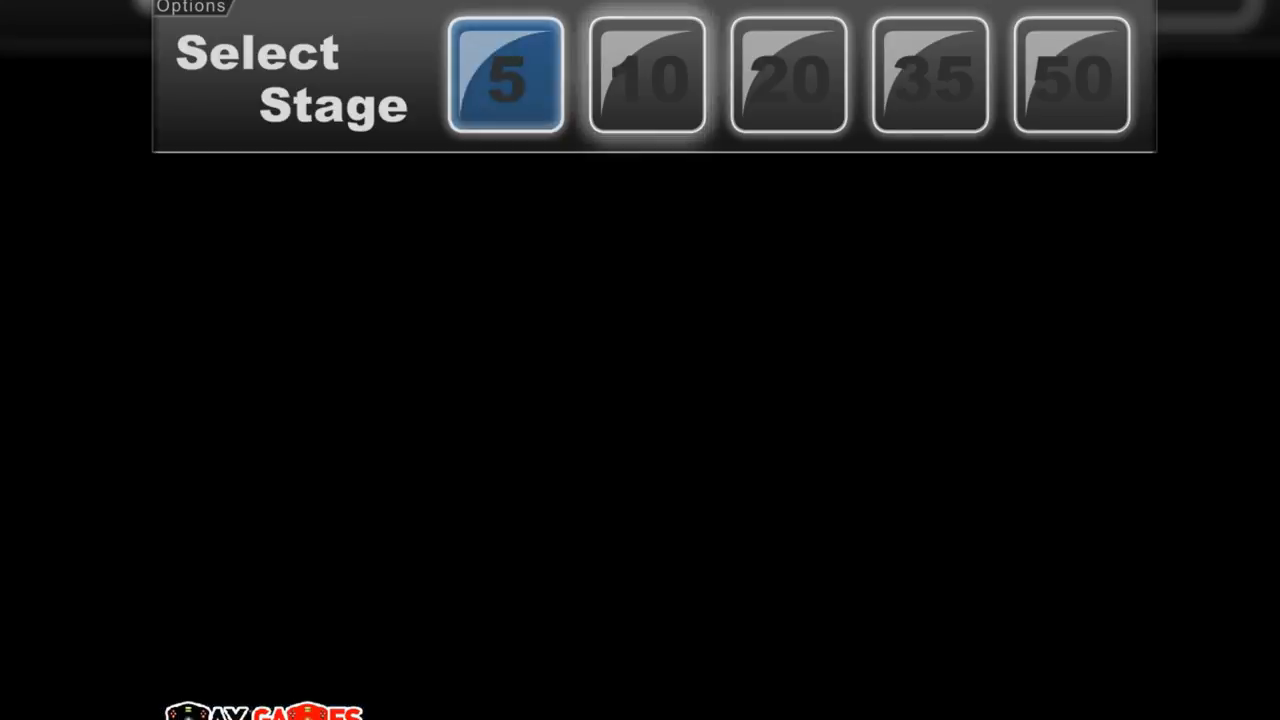
- Fly from the 5' ramp, then buy level-one ramp height, acceleration and air resistance
left_click(505, 74)
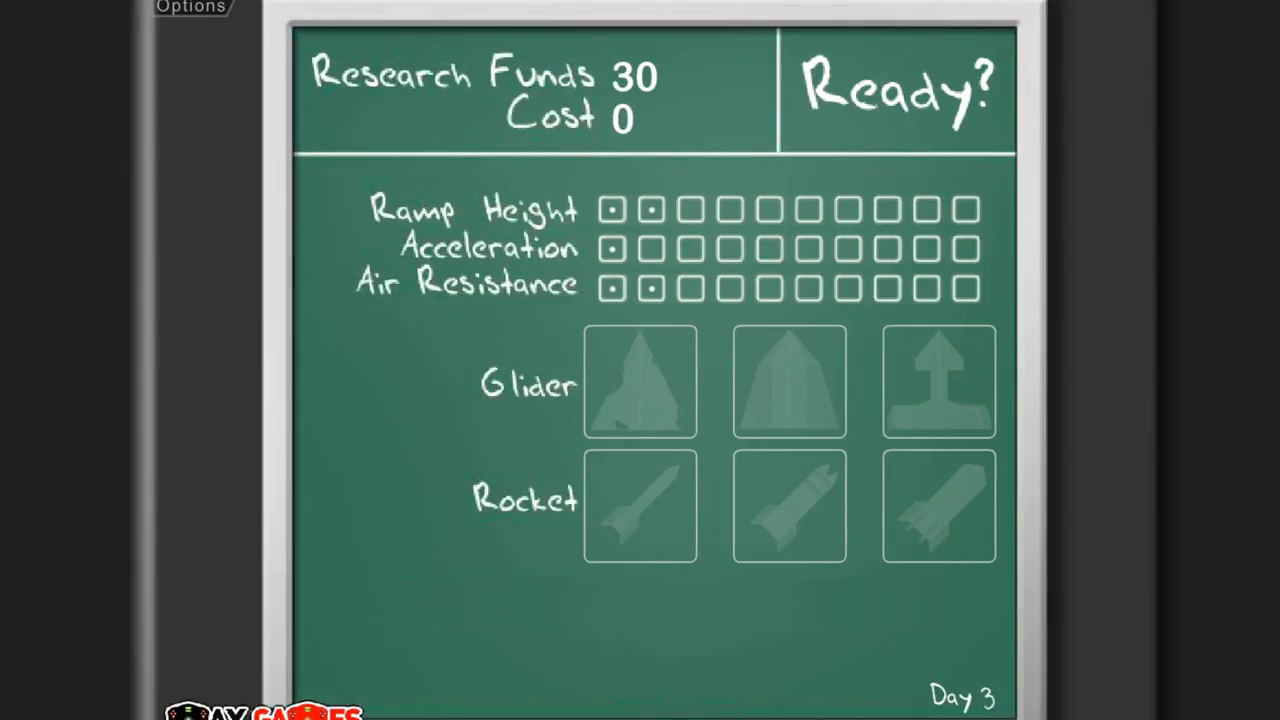
left_click(893, 90)
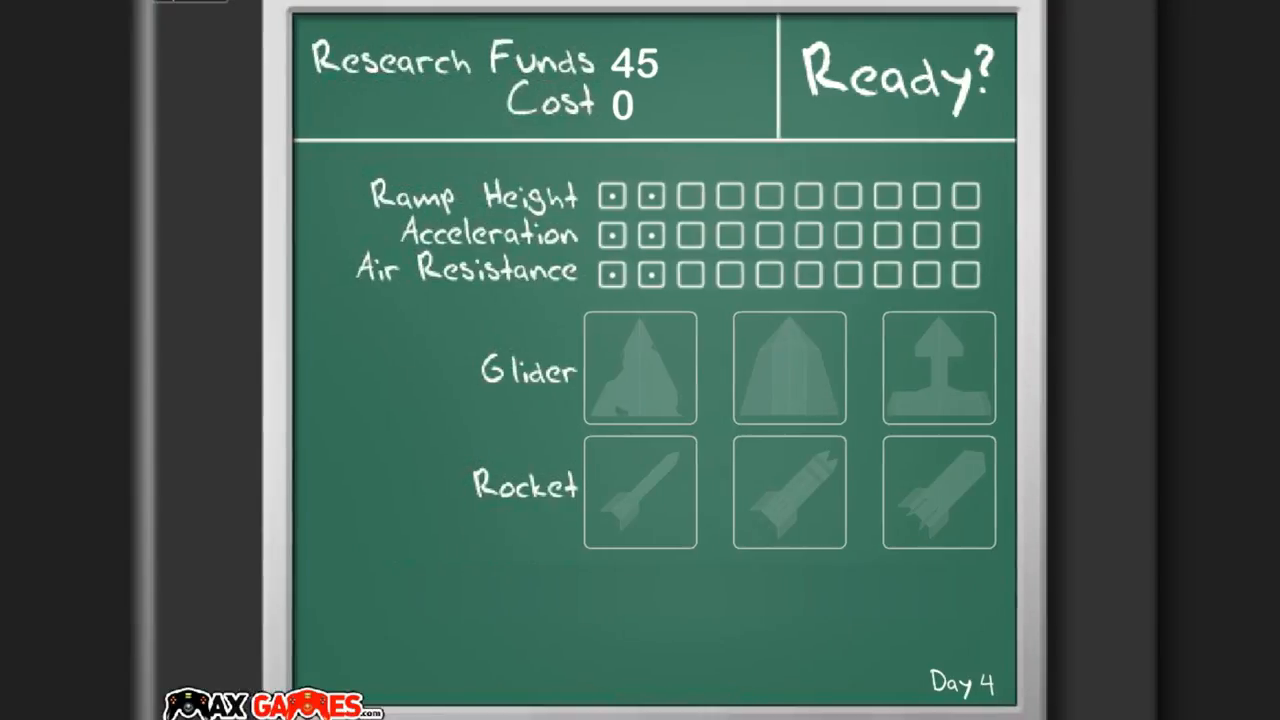
left_click(611, 196)
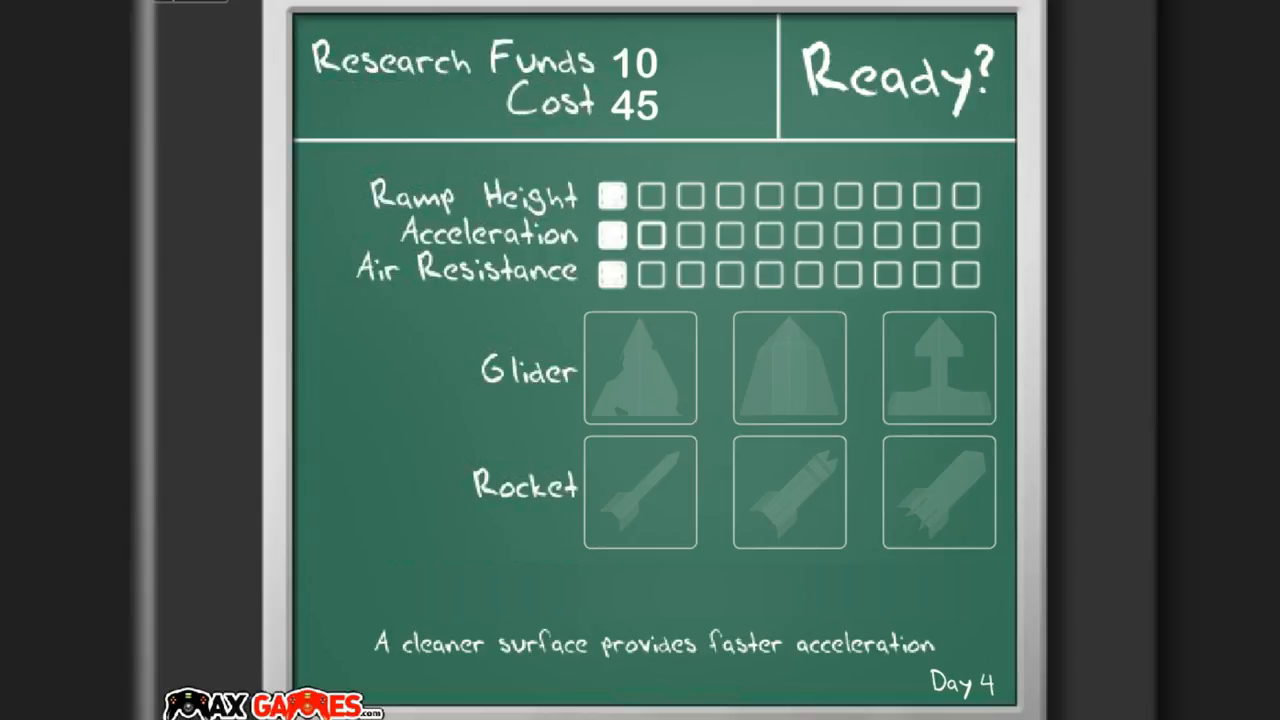
left_click(652, 274)
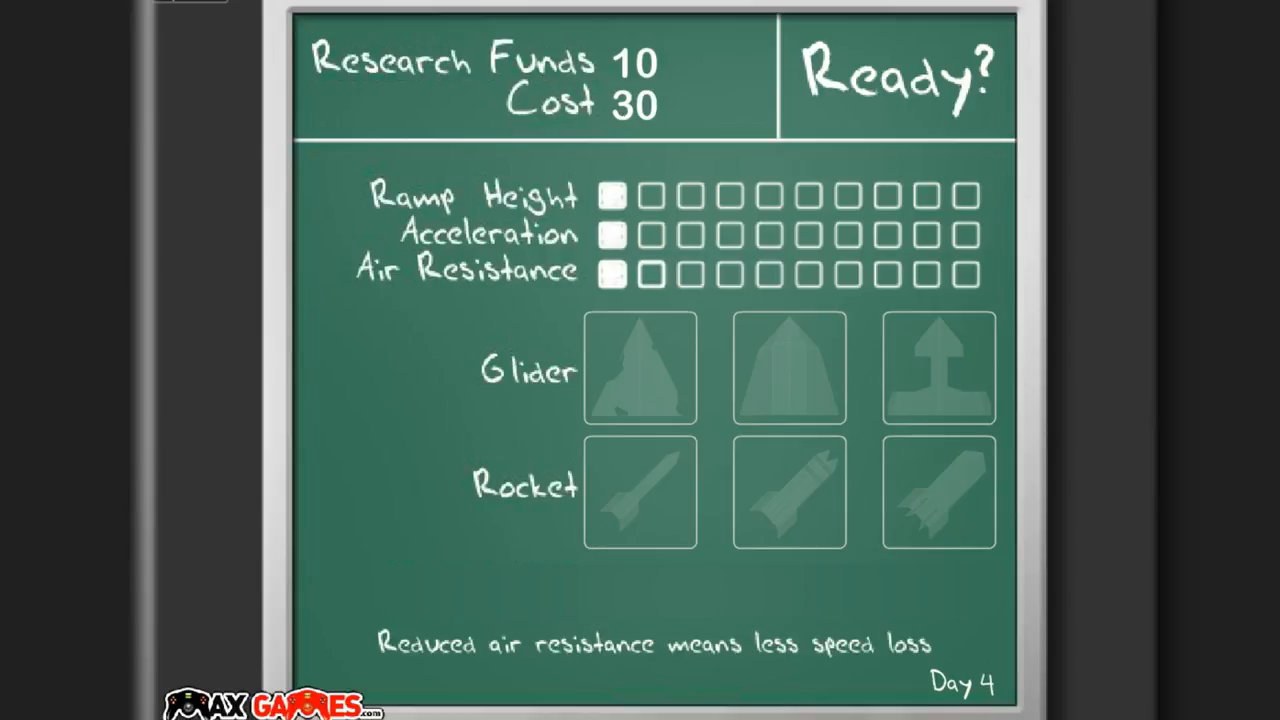
left_click(895, 78)
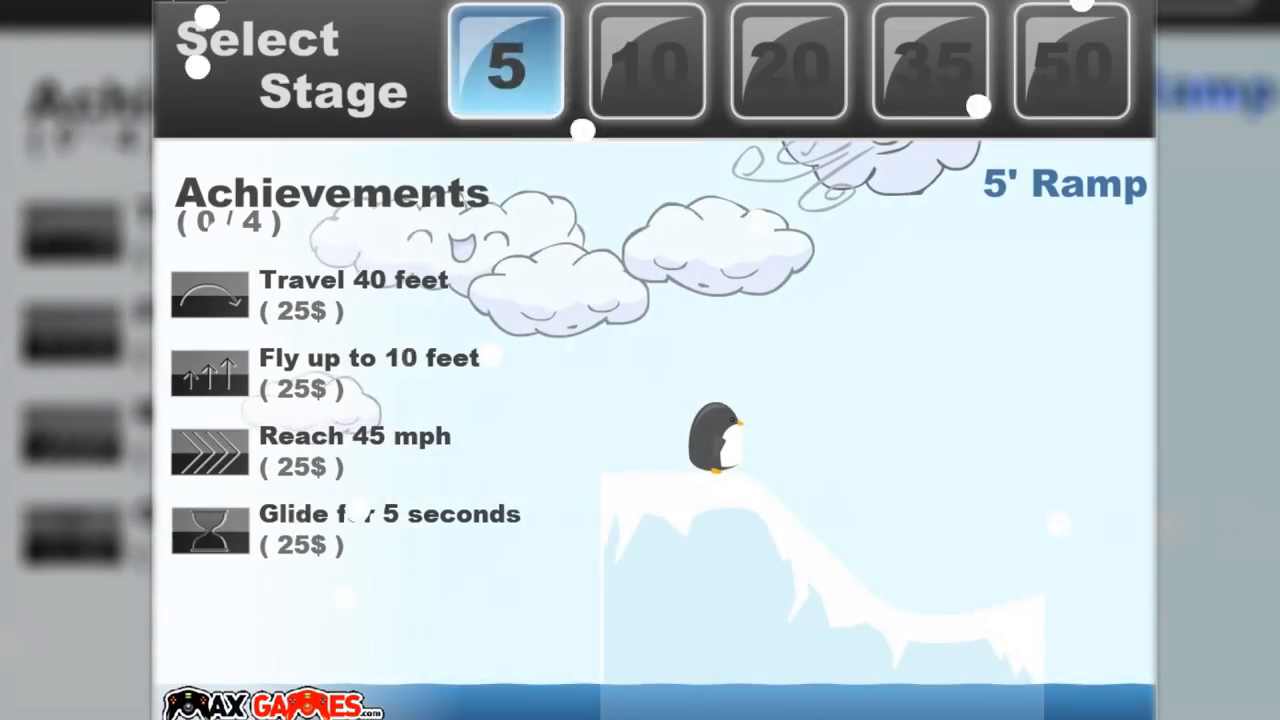
- Launch the penguin off the 5' ramp to earn more research funds
left_click(1070, 62)
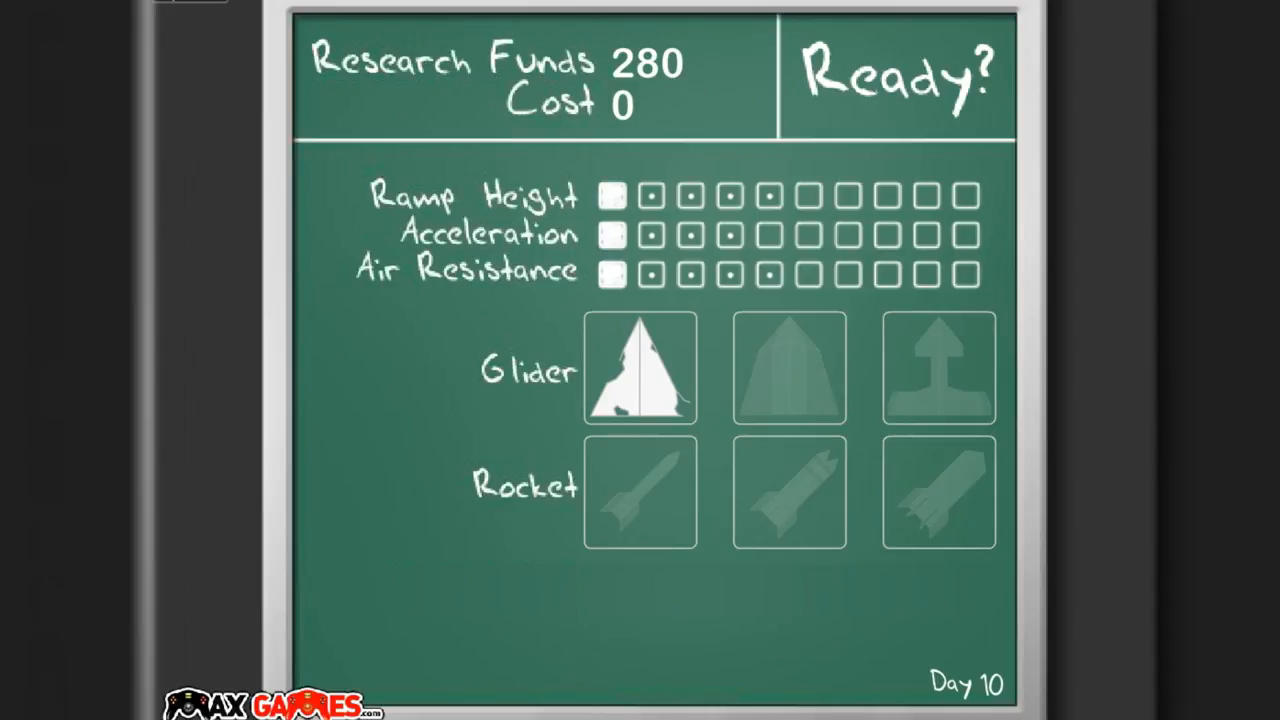
- Buy the first rocket and fly, then buy level-two ramp height and acceleration and launch
left_click(639, 490)
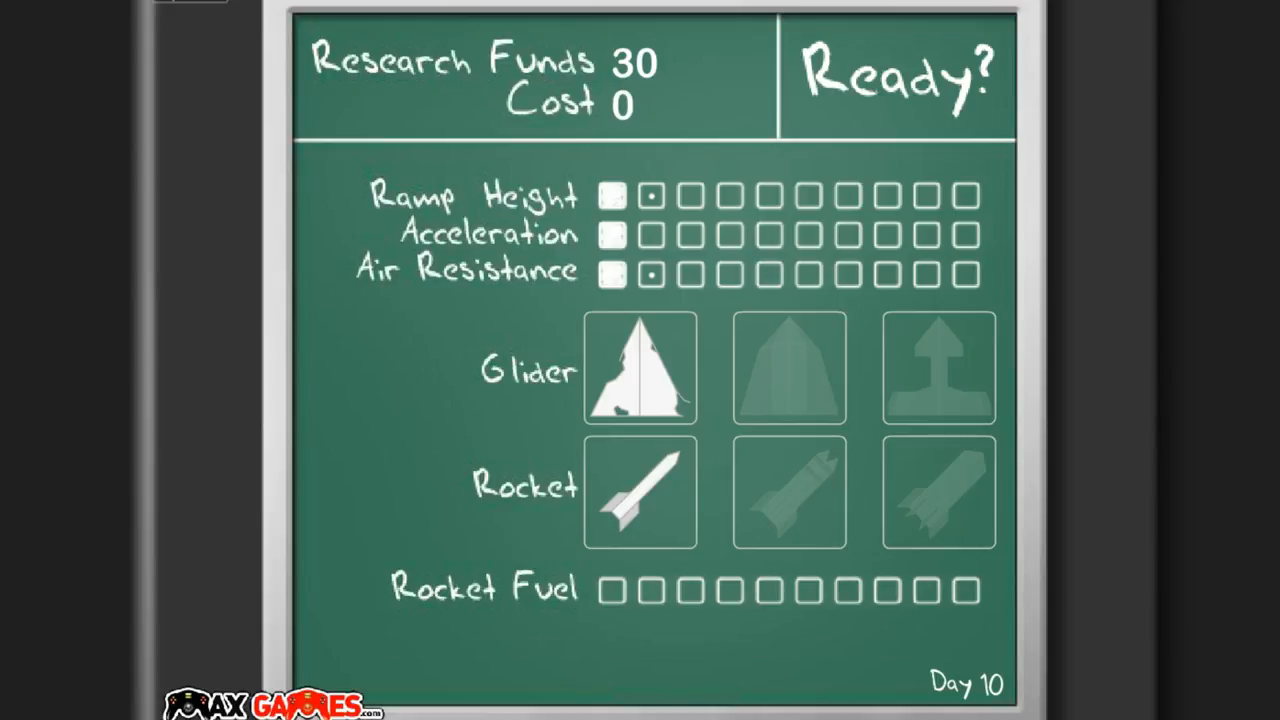
left_click(893, 78)
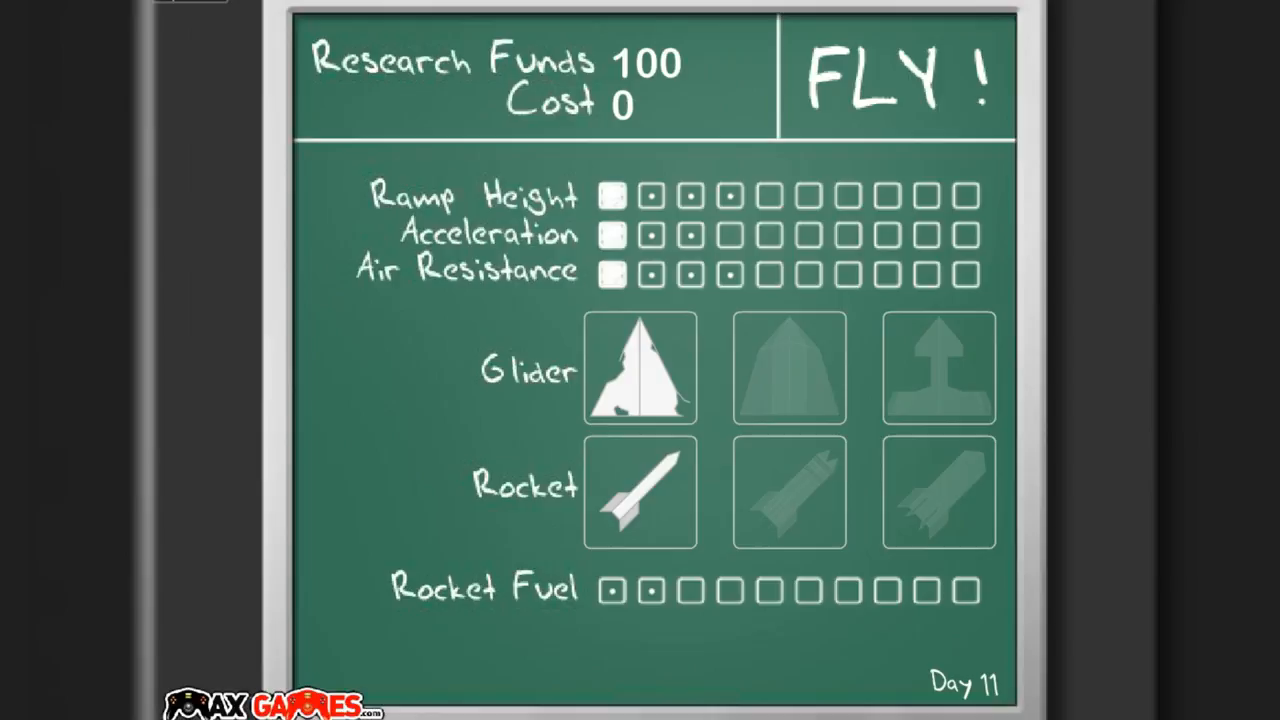
left_click(651, 195)
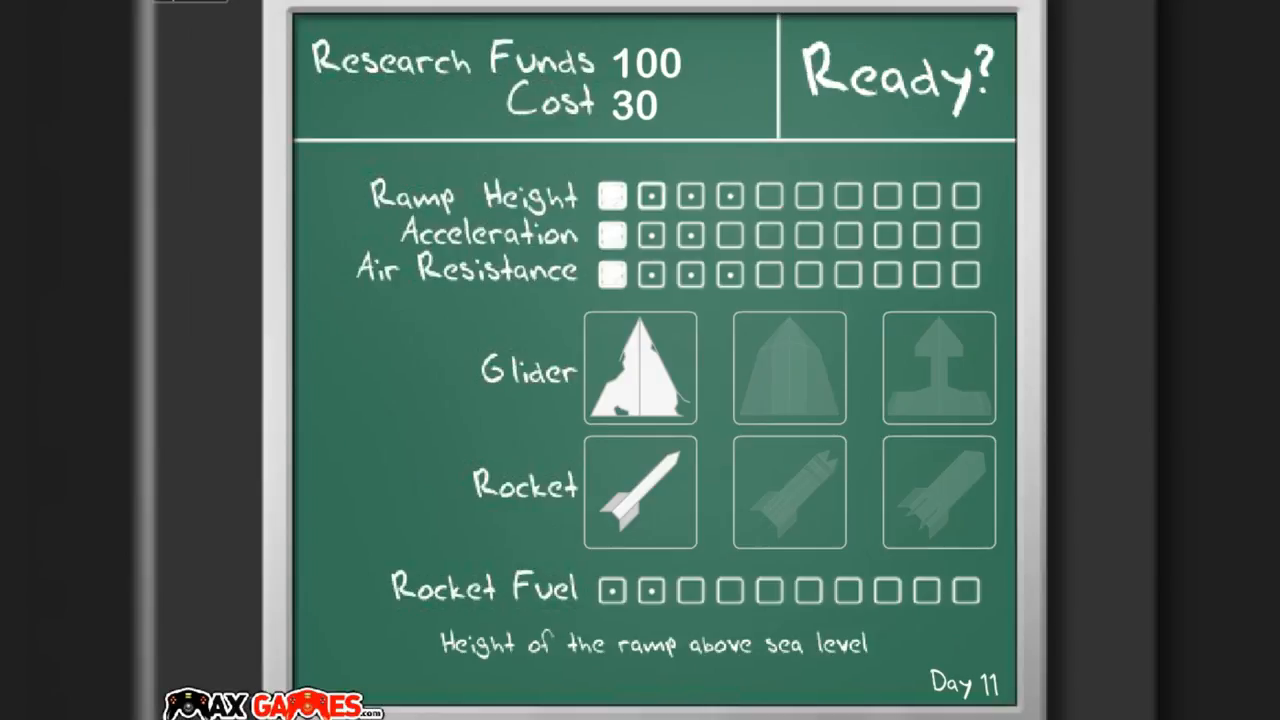
left_click(651, 234)
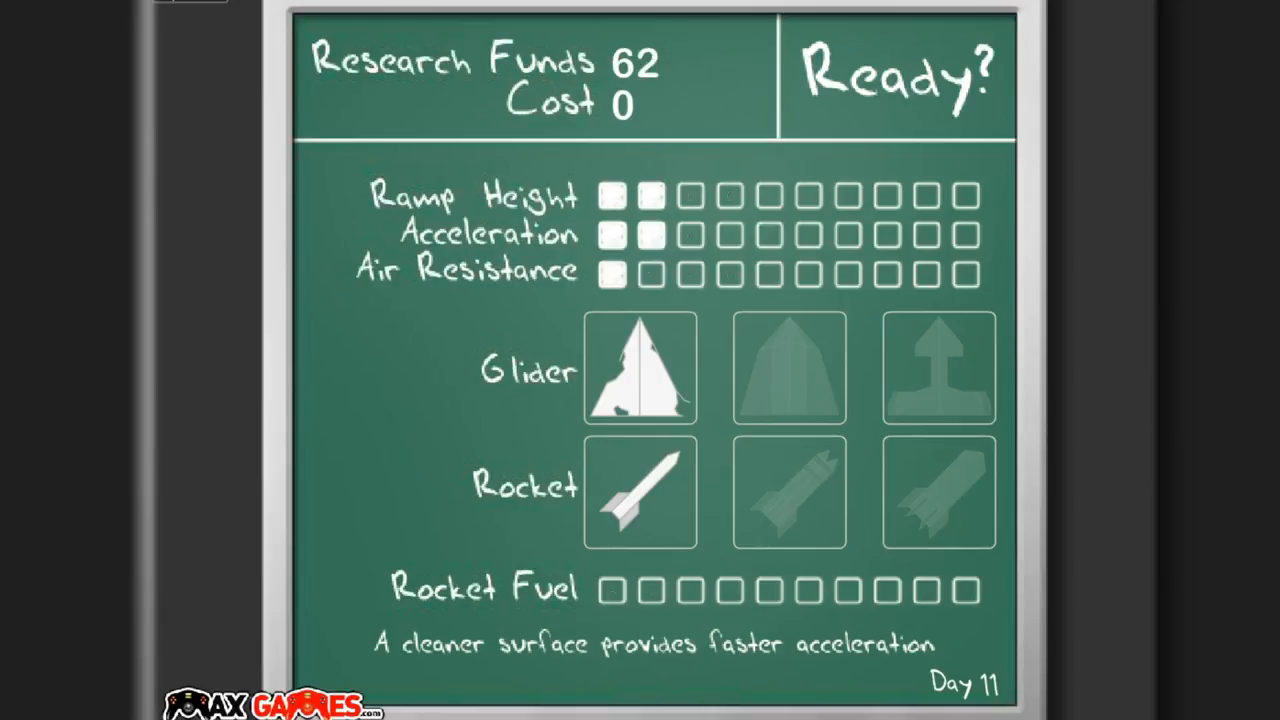
left_click(895, 78)
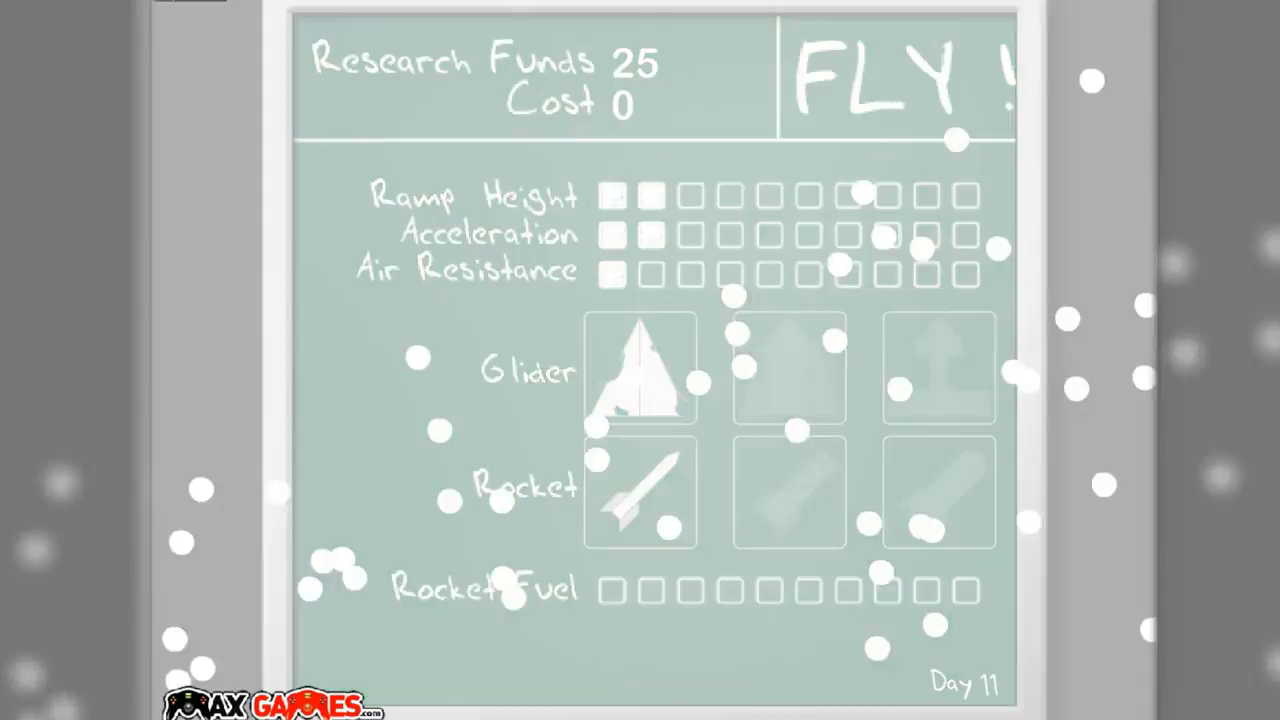
- Launch a flight and dismiss the Select Stage achievements overview twice between flights
left_click(895, 75)
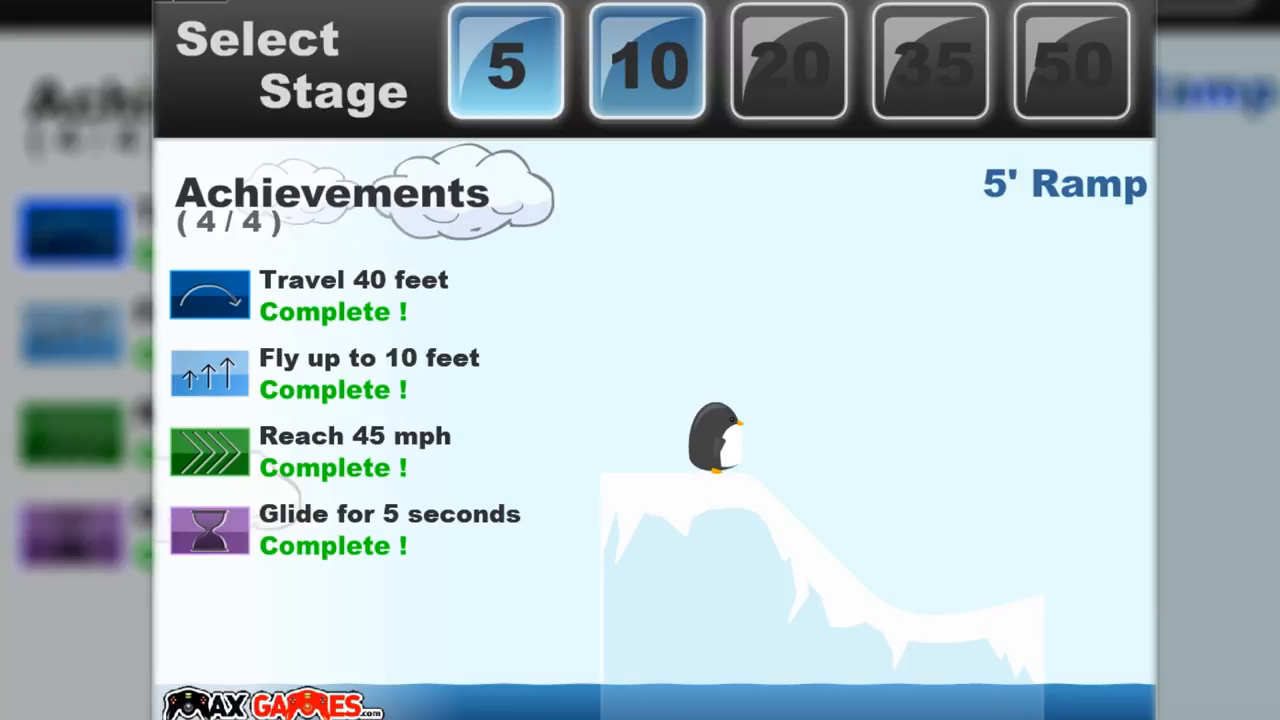
left_click(645, 63)
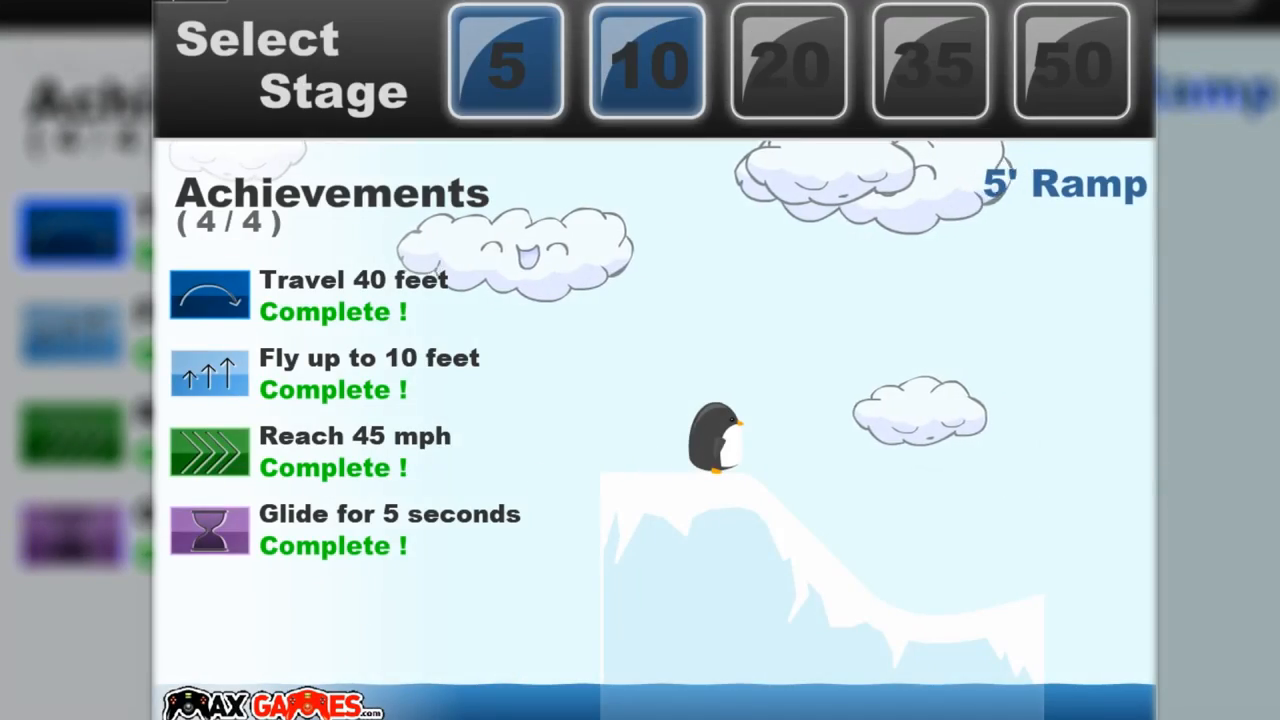
left_click(646, 62)
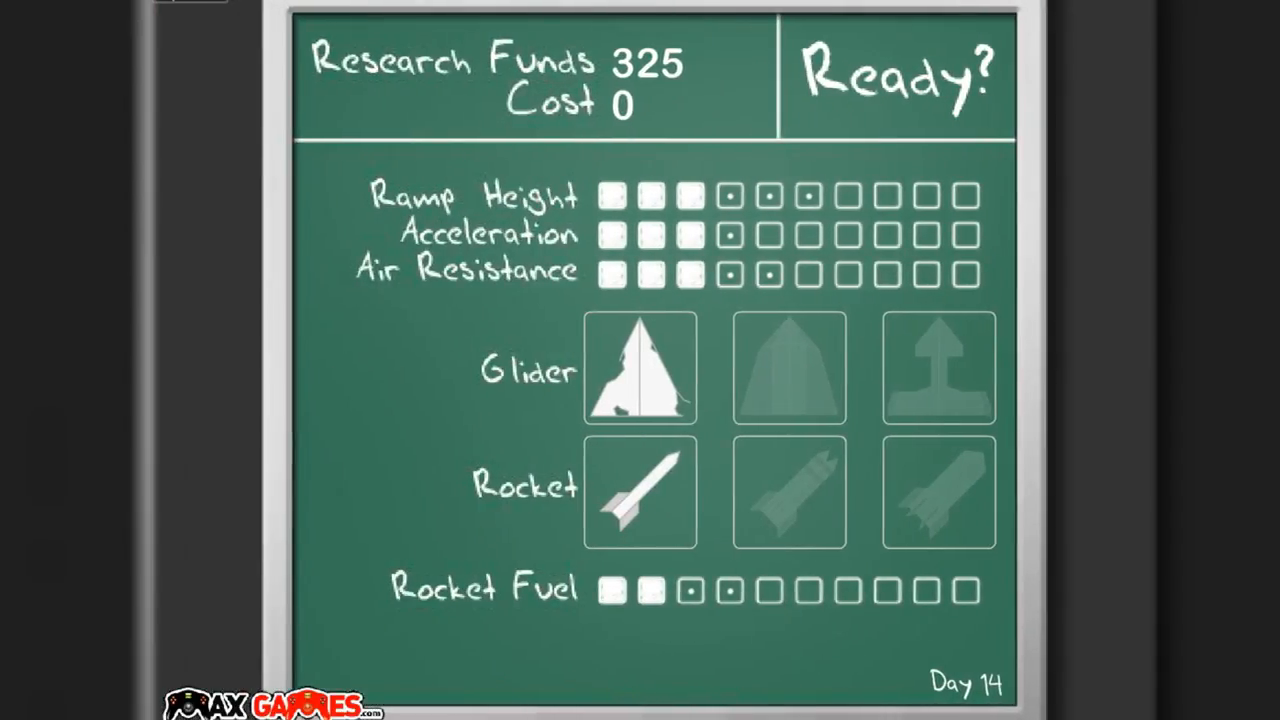
- Launch another flight to keep earning funds toward the 20-foot stage
left_click(895, 78)
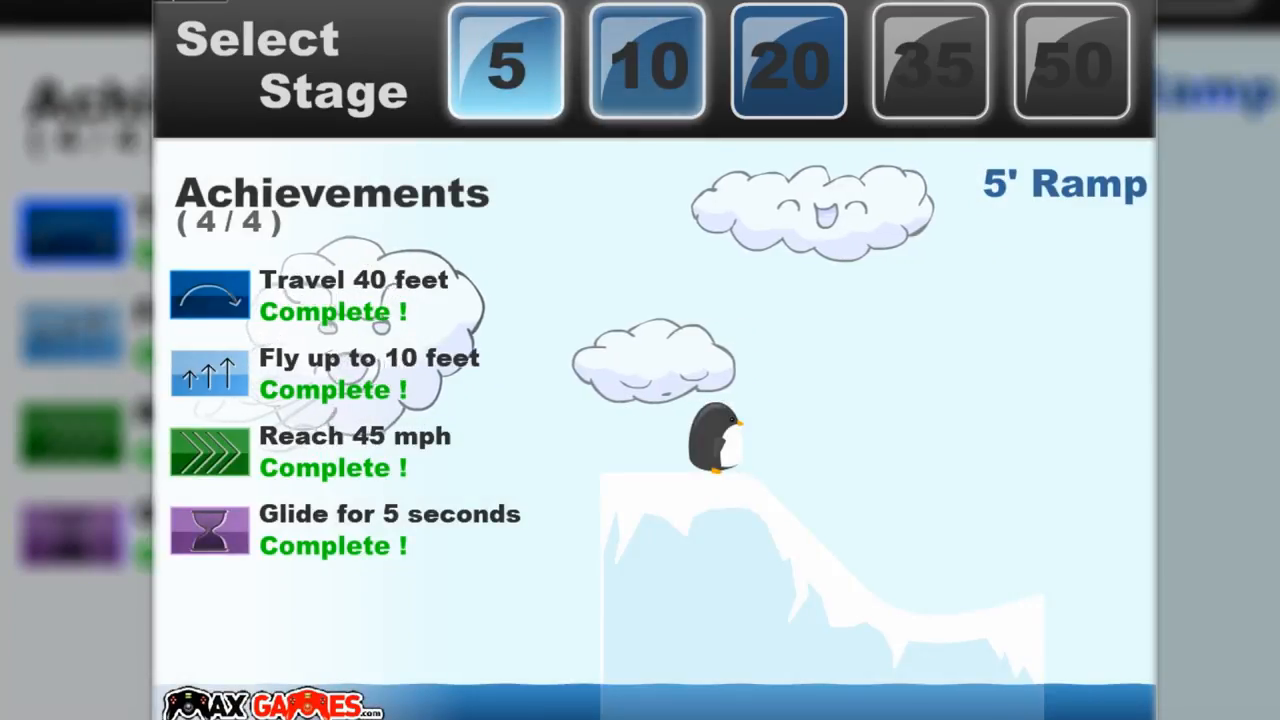
- Close the stage achievements overview and continue to the next day
left_click(787, 62)
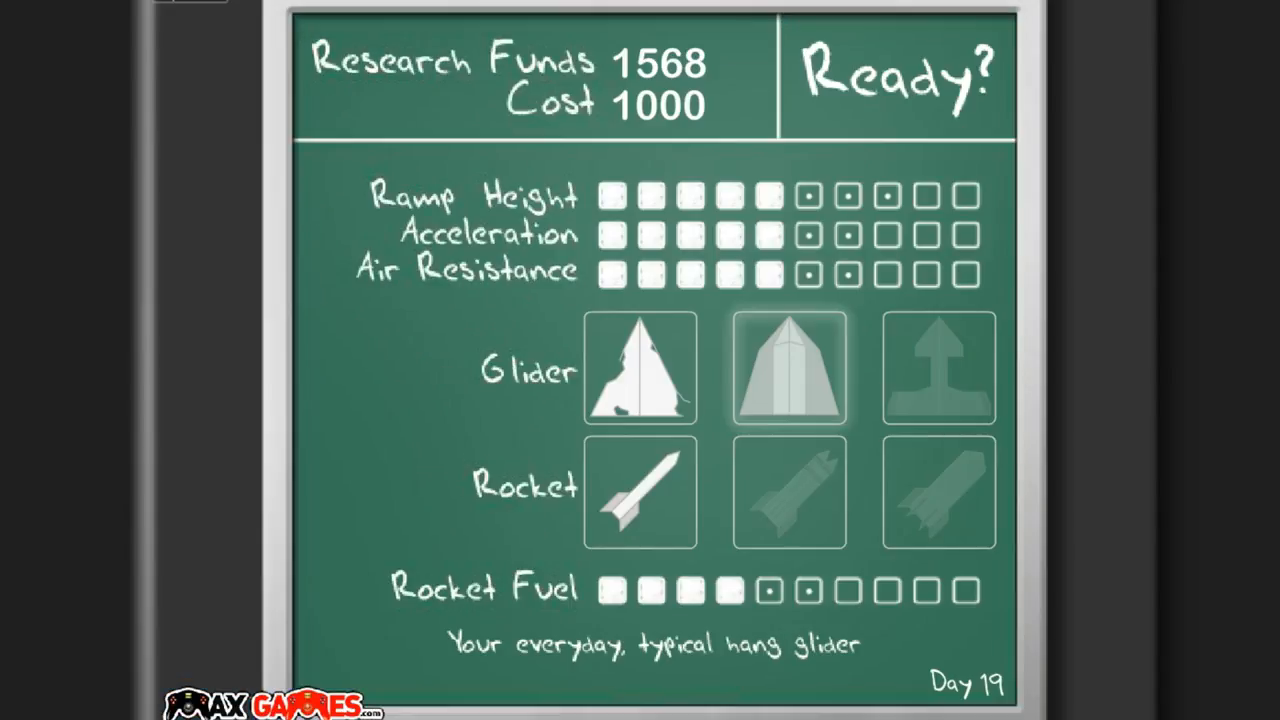
- Buy the hang glider, fly, then view and close the 20-foot ramp achievements
left_click(789, 368)
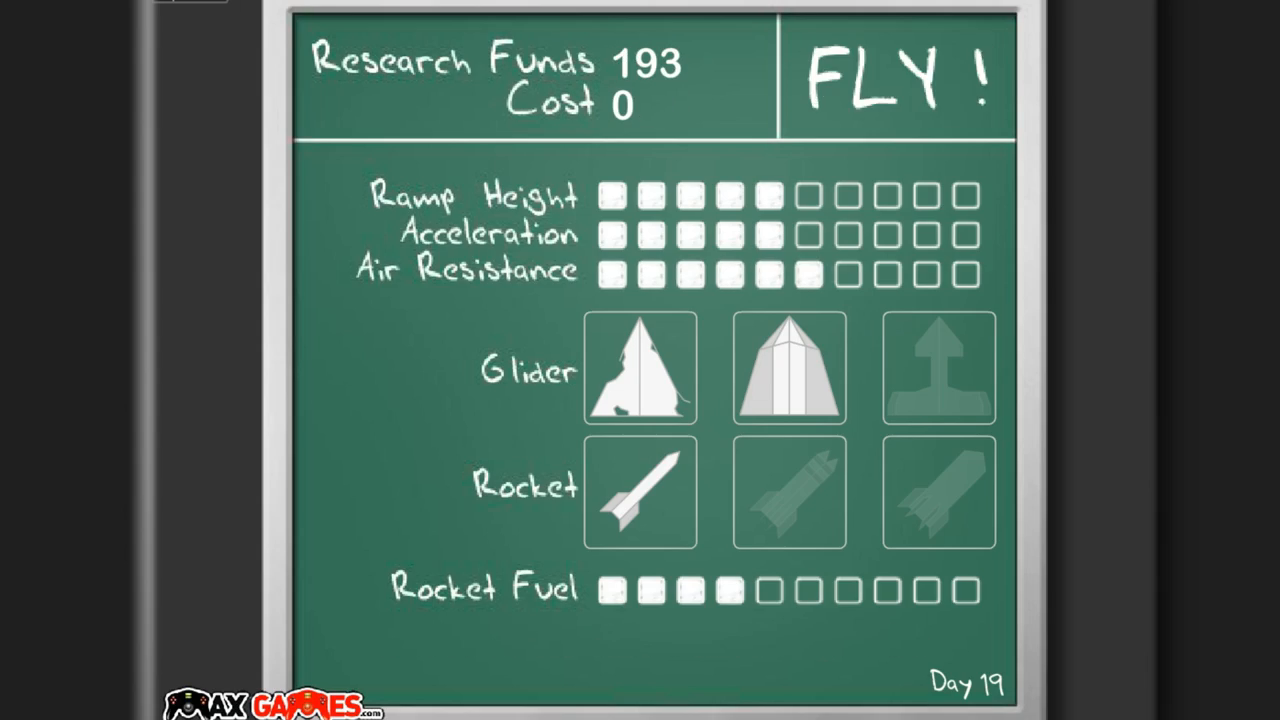
left_click(893, 77)
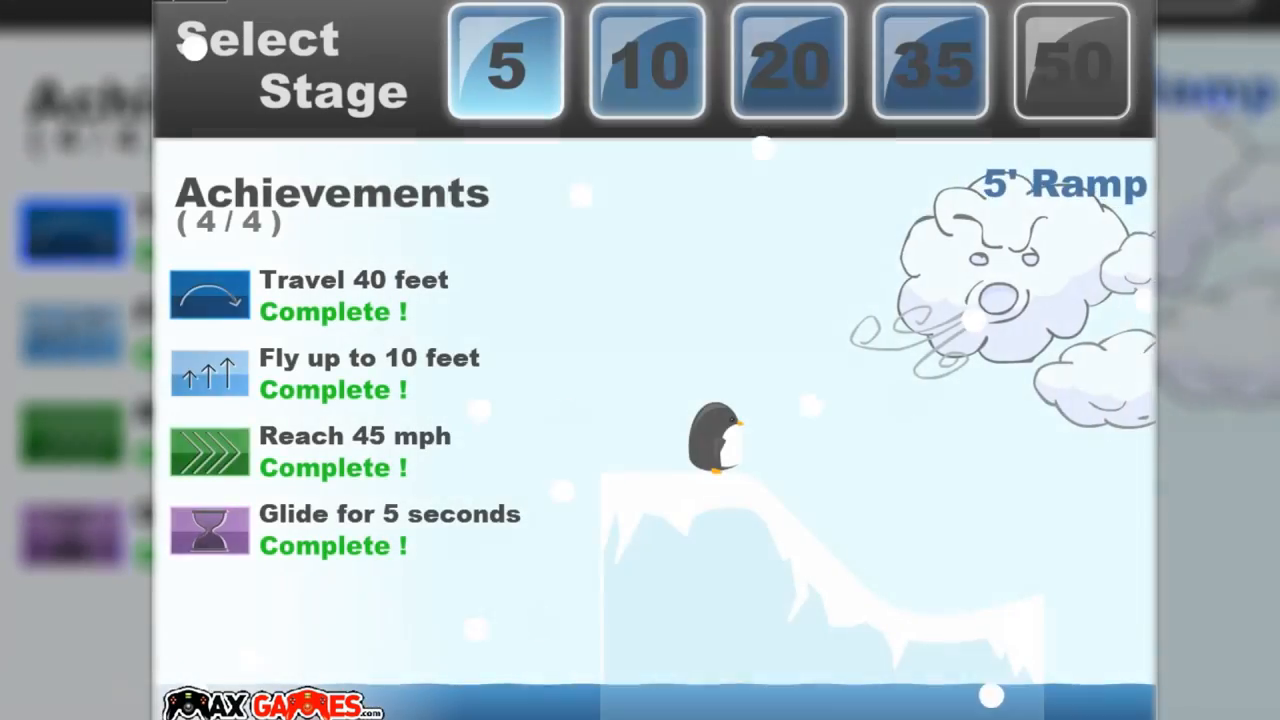
left_click(789, 62)
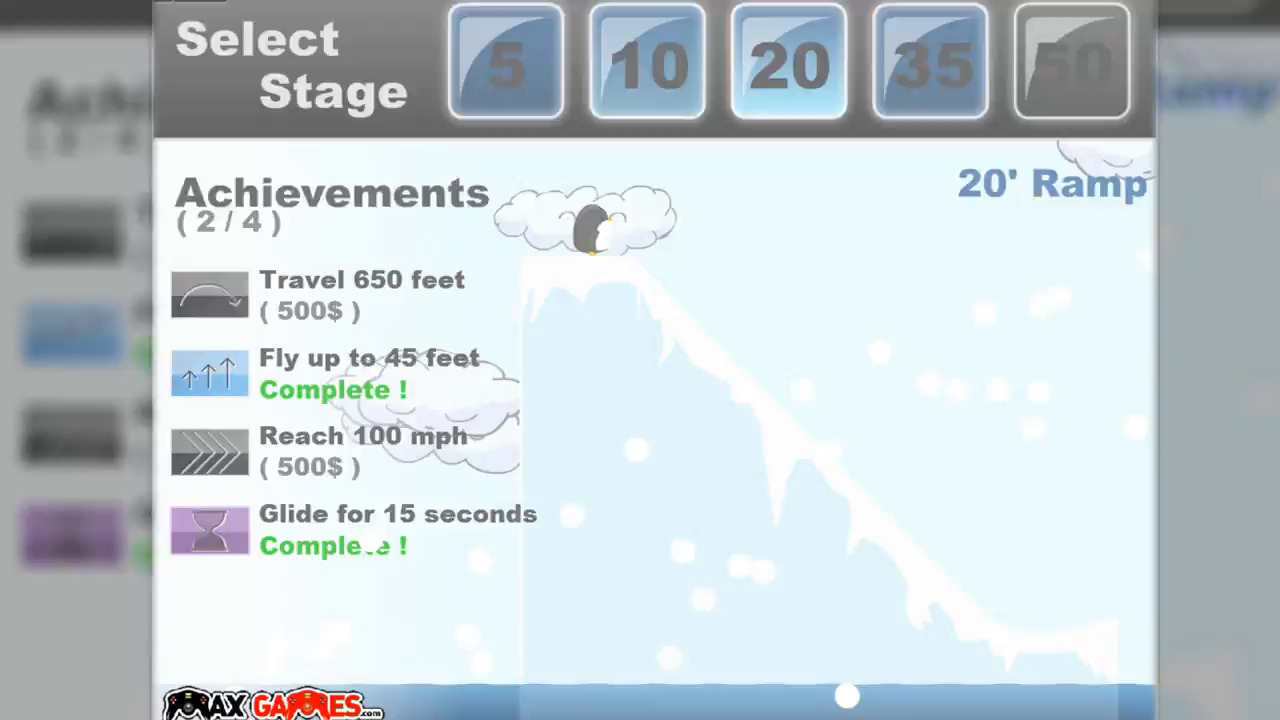
left_click(789, 62)
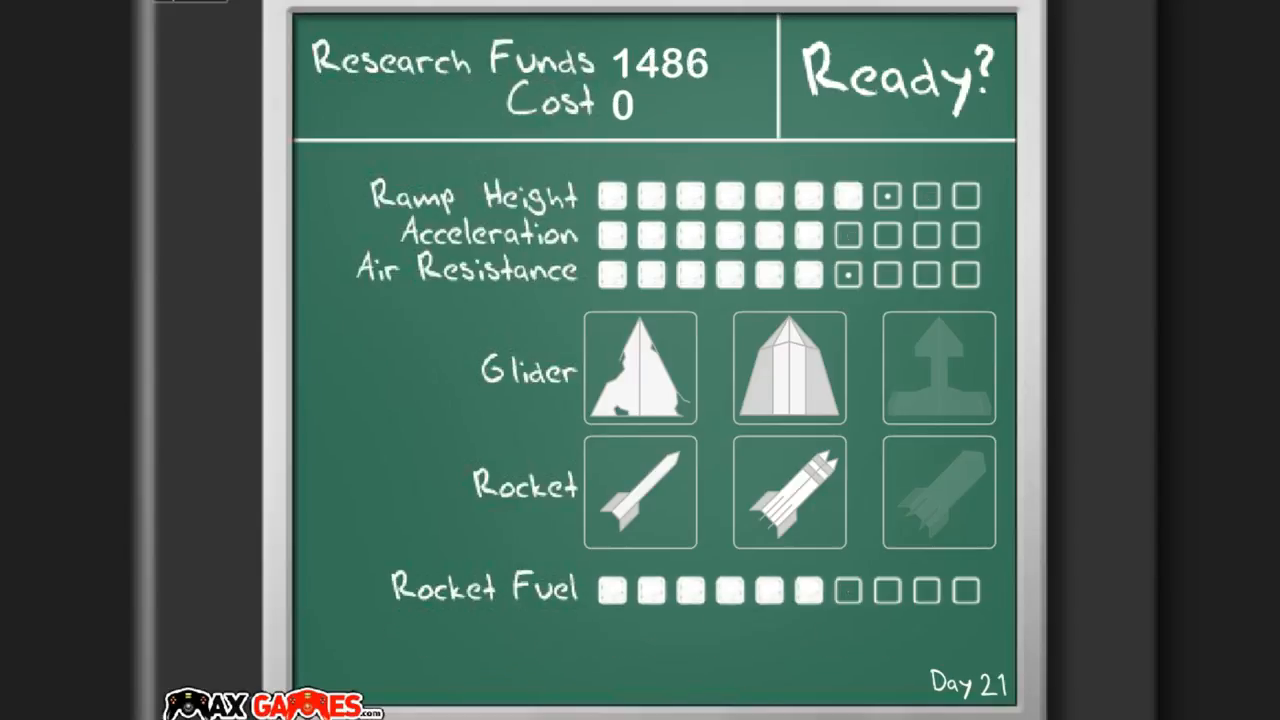
- Start the Day 21 flight with the second glider and second rocket equipped
left_click(893, 75)
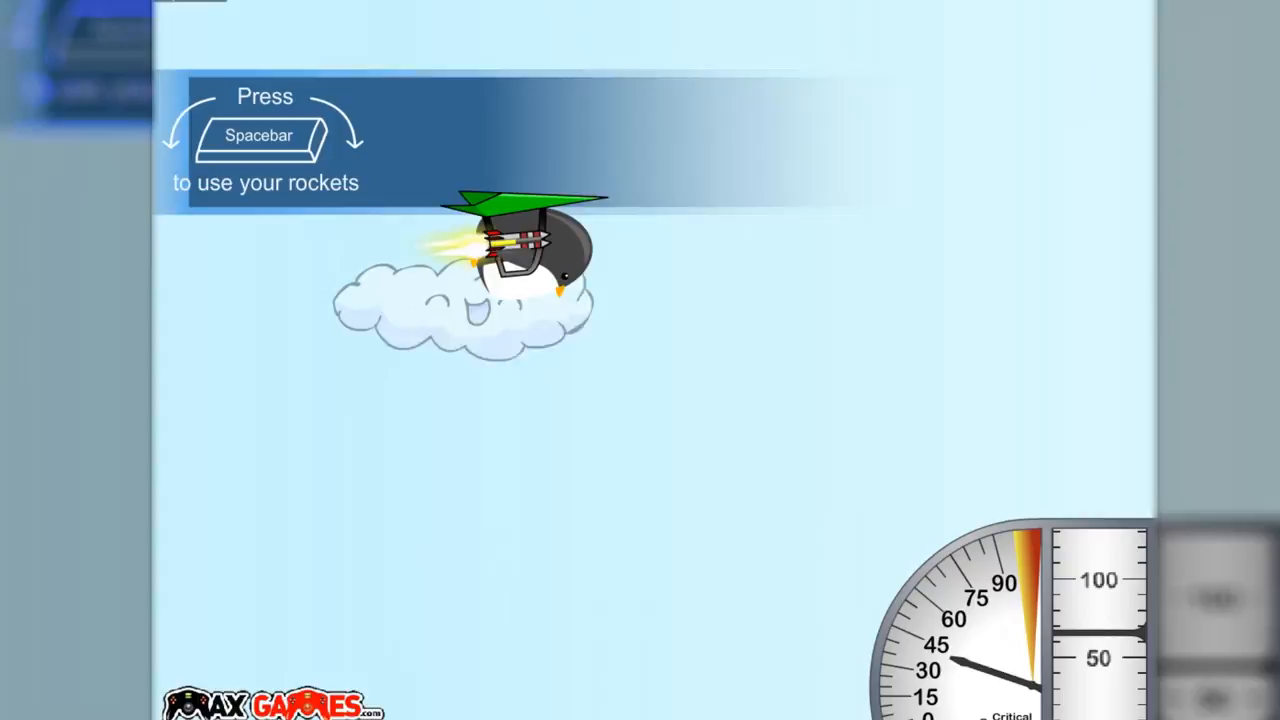
- Fire the rockets twice during the 35' flight, climbing past 100 feet and gliding 25 seconds
key("space")
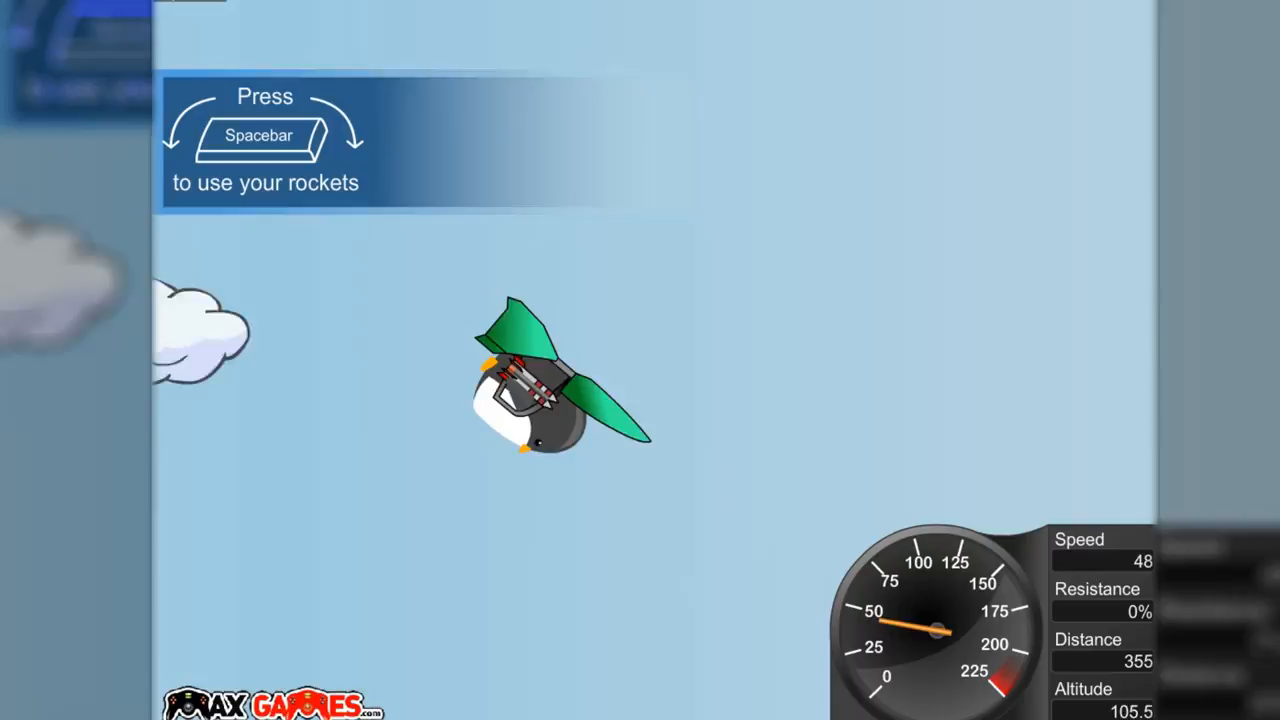
key("space")
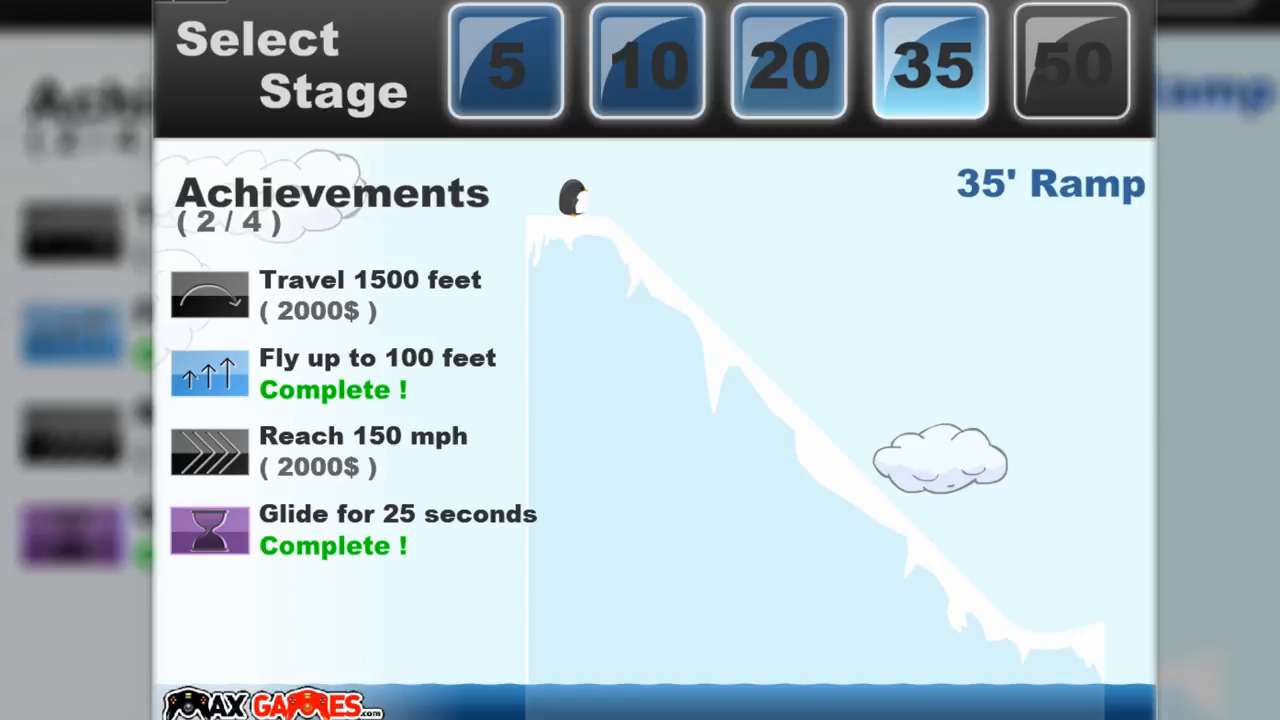
- Choose the 35' stage, launch the penguin from its ramp and fire the rockets
left_click(928, 62)
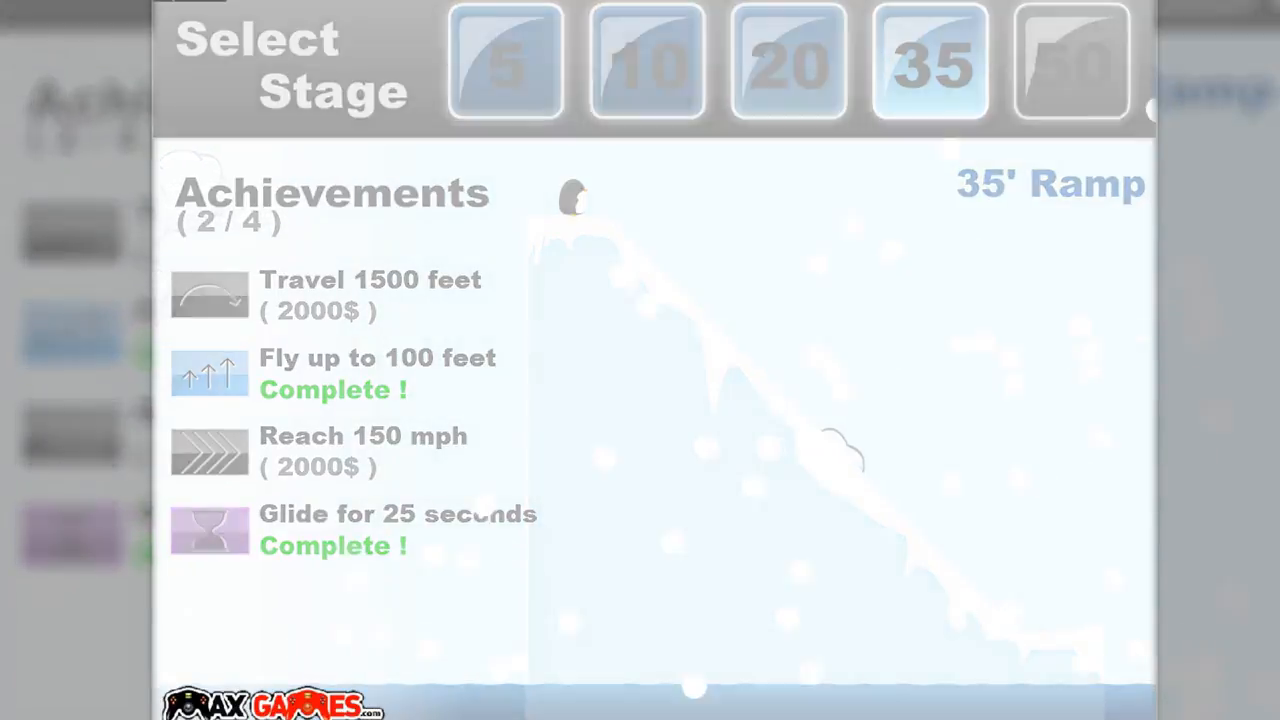
left_click(928, 62)
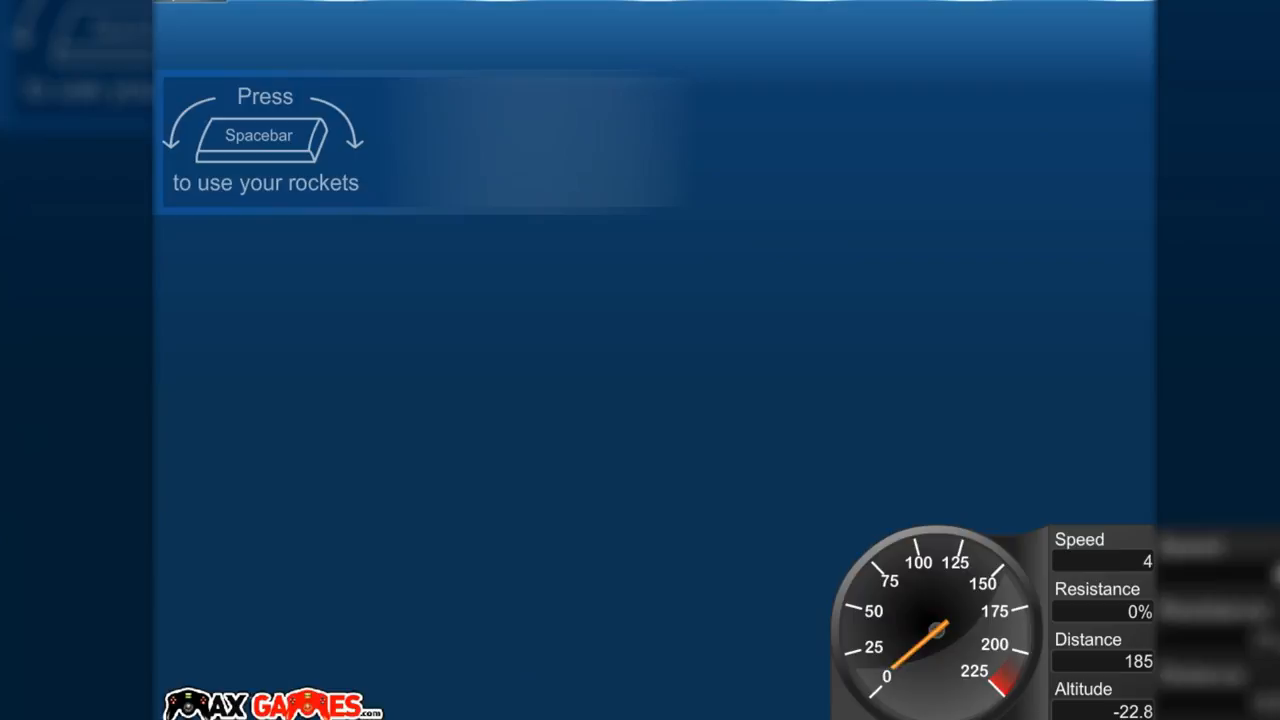
key("space")
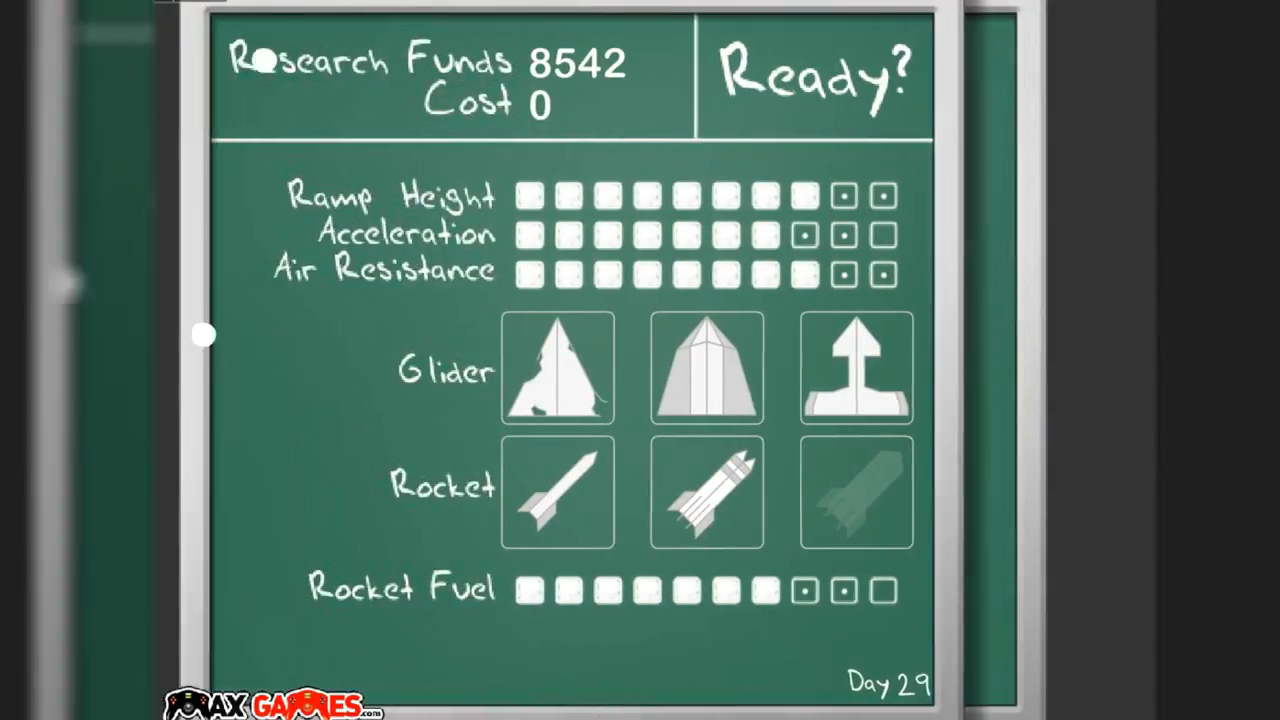
- Leave the upgrade board at 8542 research funds and move on to stage selection
left_click(811, 77)
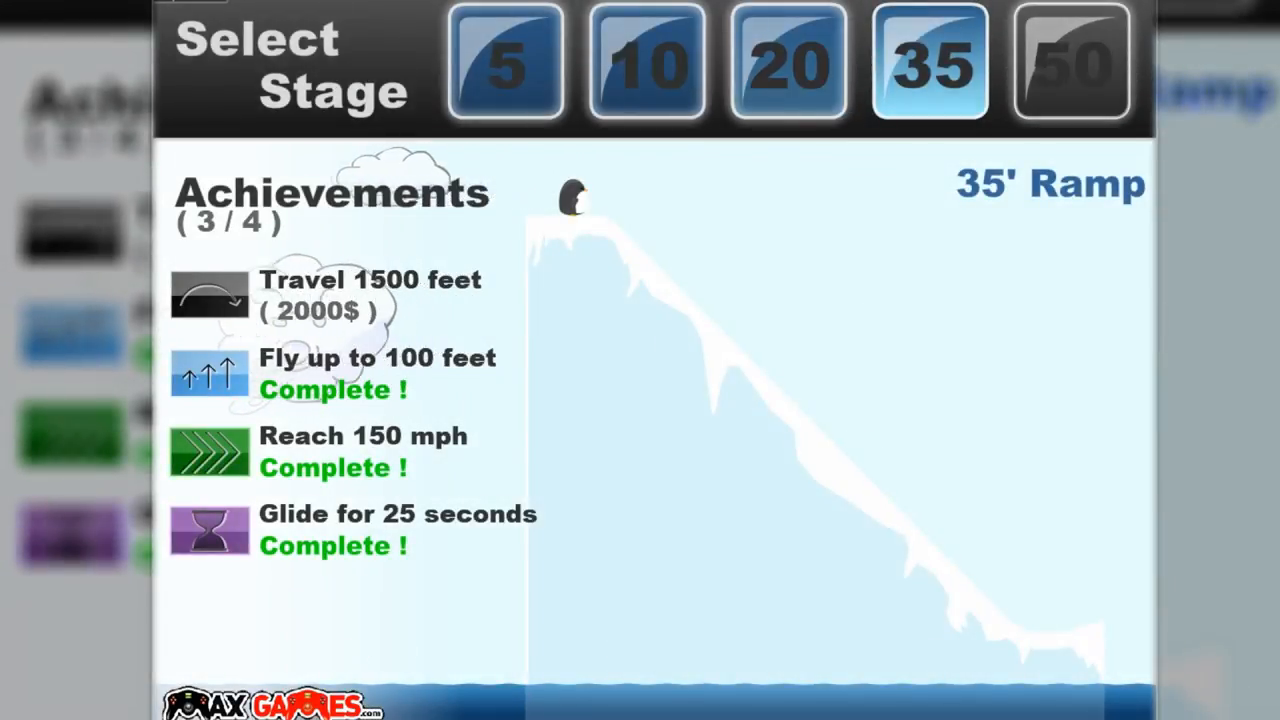
- Launch the penguin from the 35' ramp, now with Reach 150 mph done
left_click(930, 62)
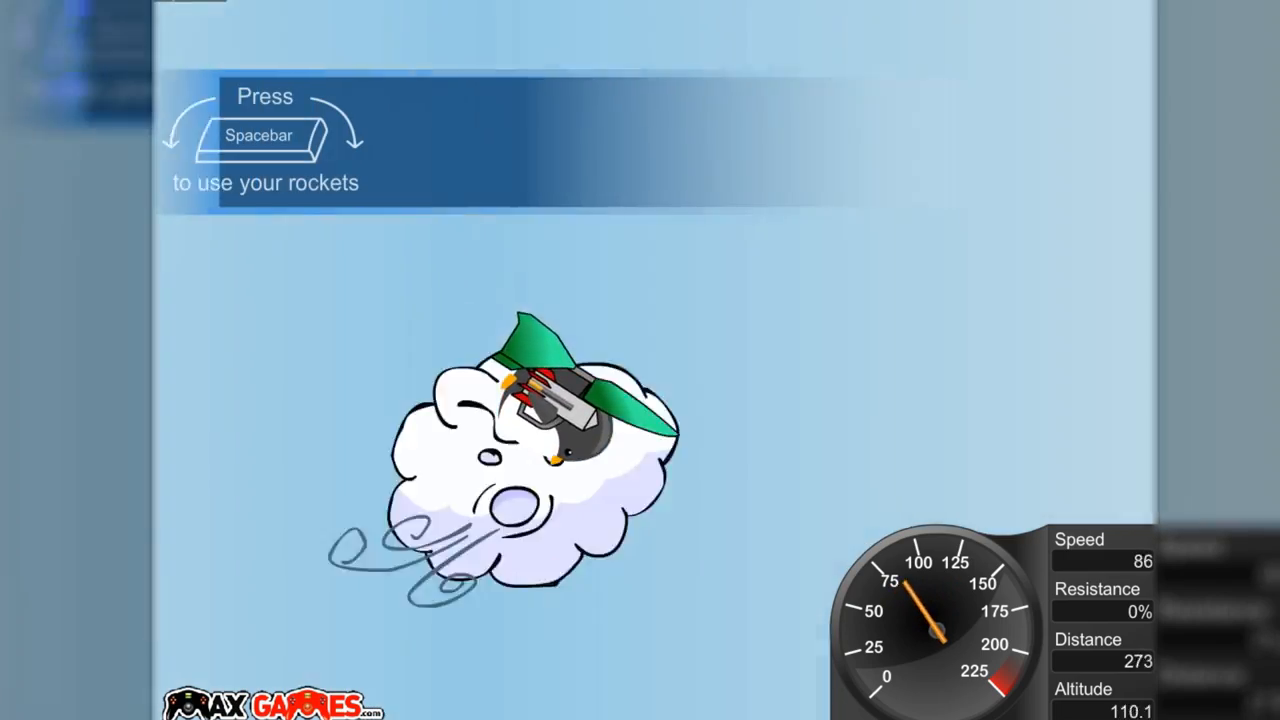
- Fire the rockets mid-flight on this 35' ramp launch
key("space")
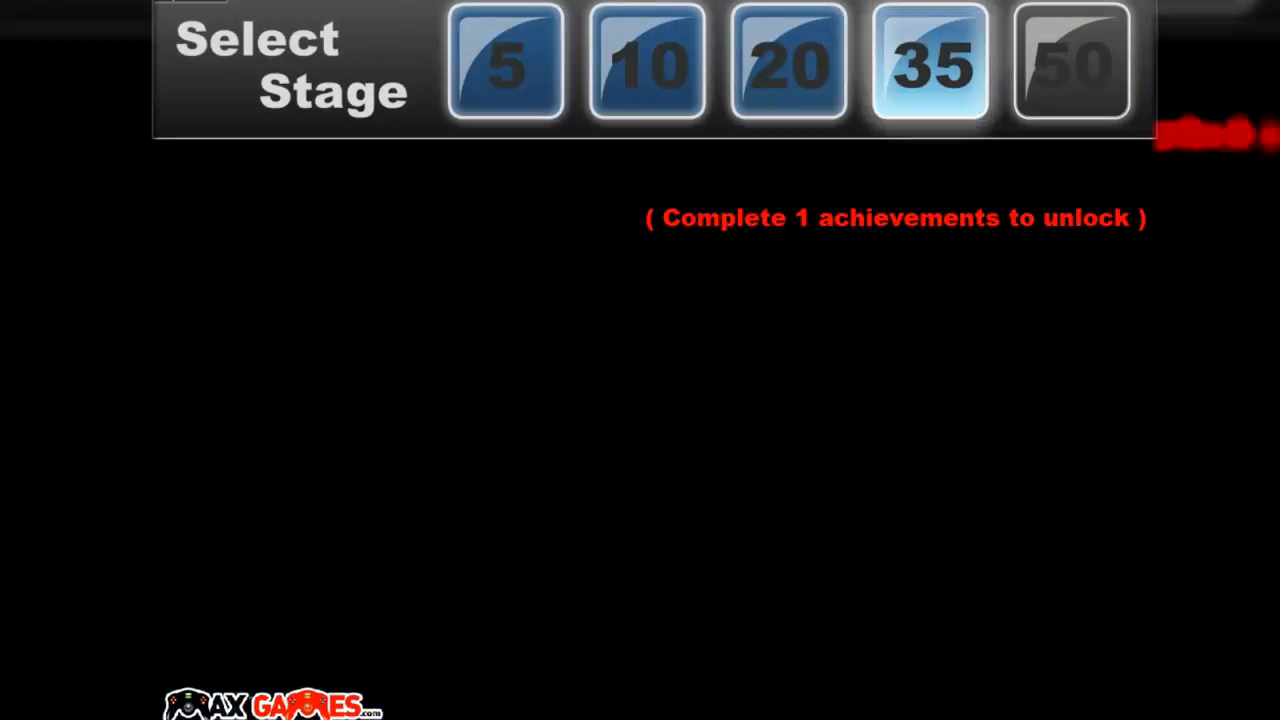
- Start another 35' ramp flight that travels past 1500 feet
left_click(928, 63)
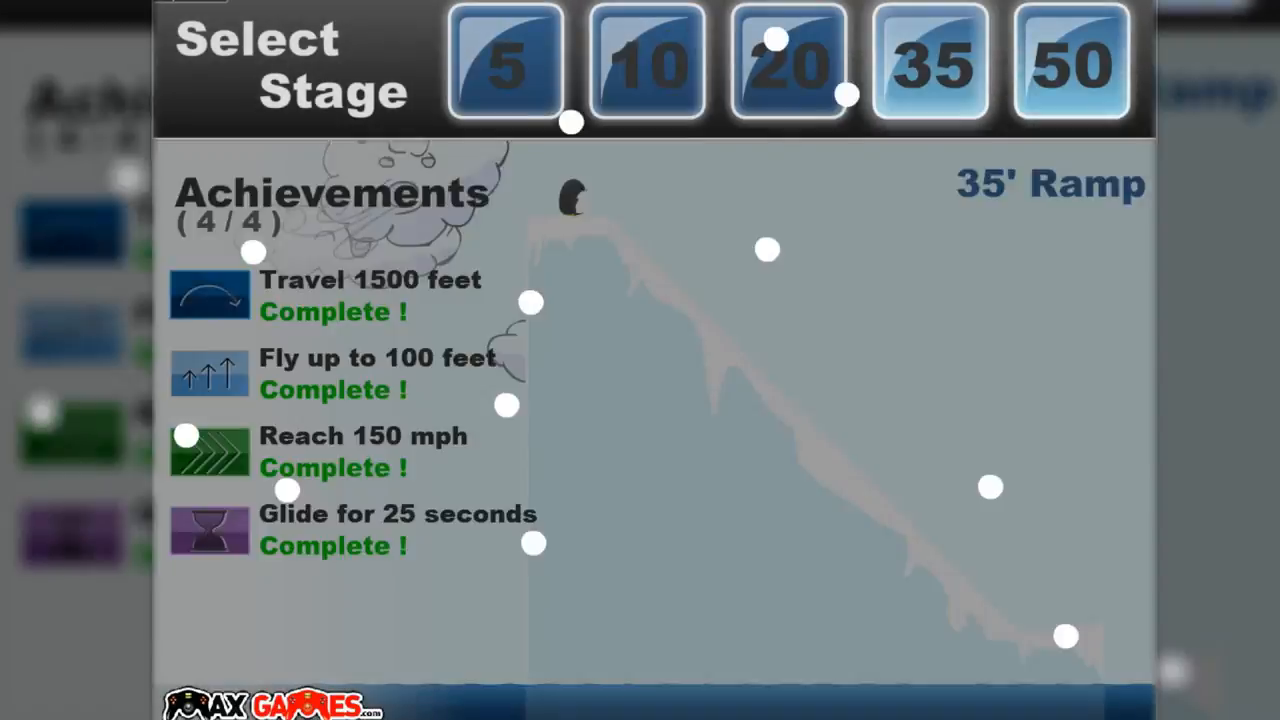
- Select the unlocked 50' stage and launch the penguin from its ramp
left_click(1070, 62)
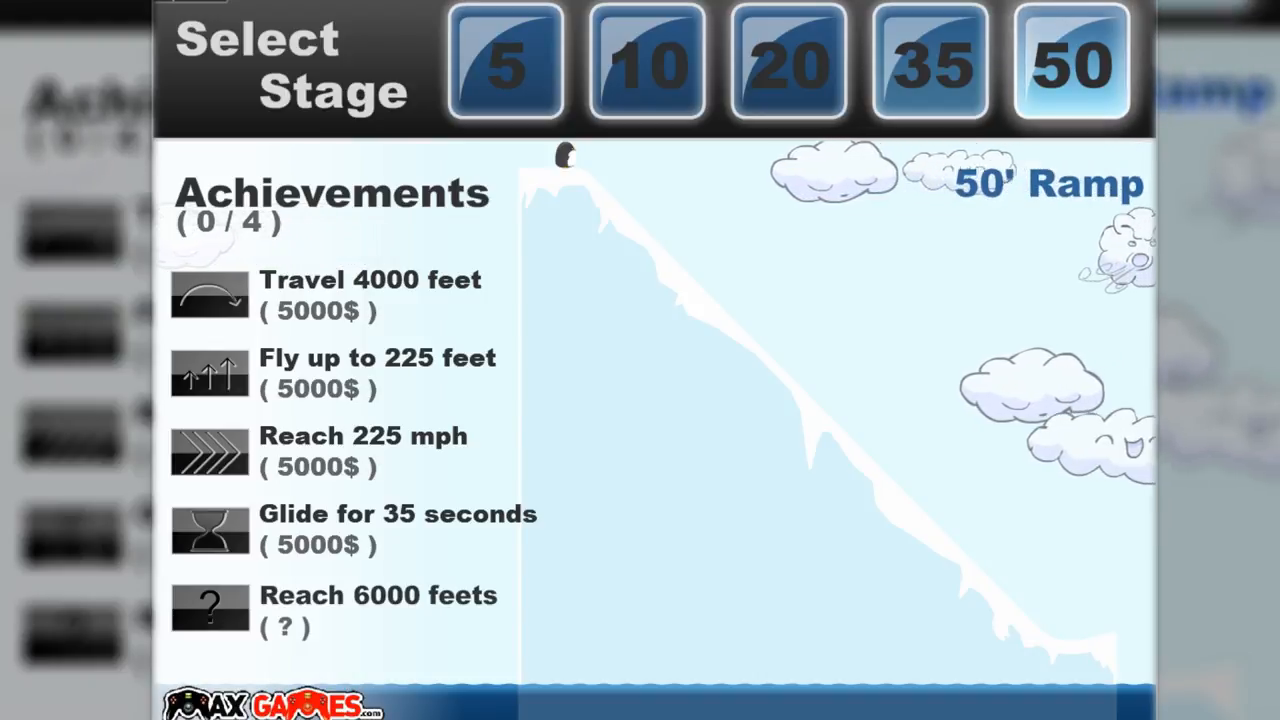
left_click(1070, 62)
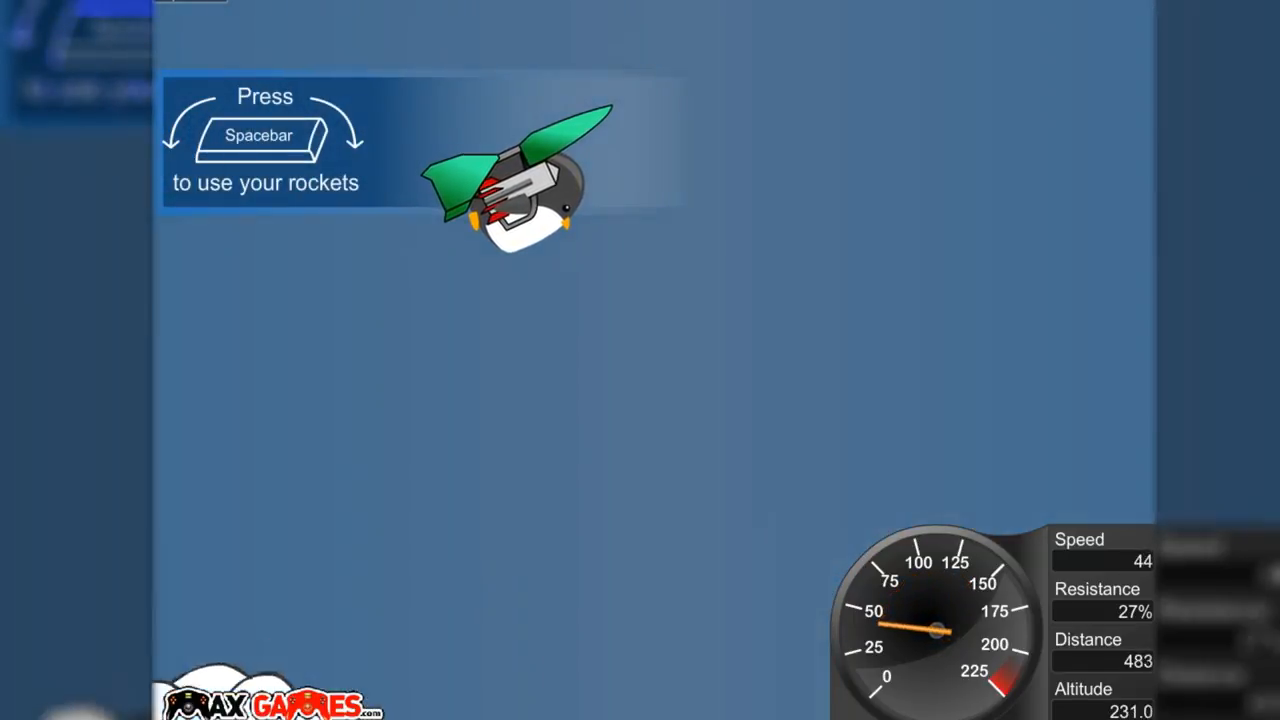
- Fire the rockets to climb above 225 feet and glide for 35 seconds
key("space")
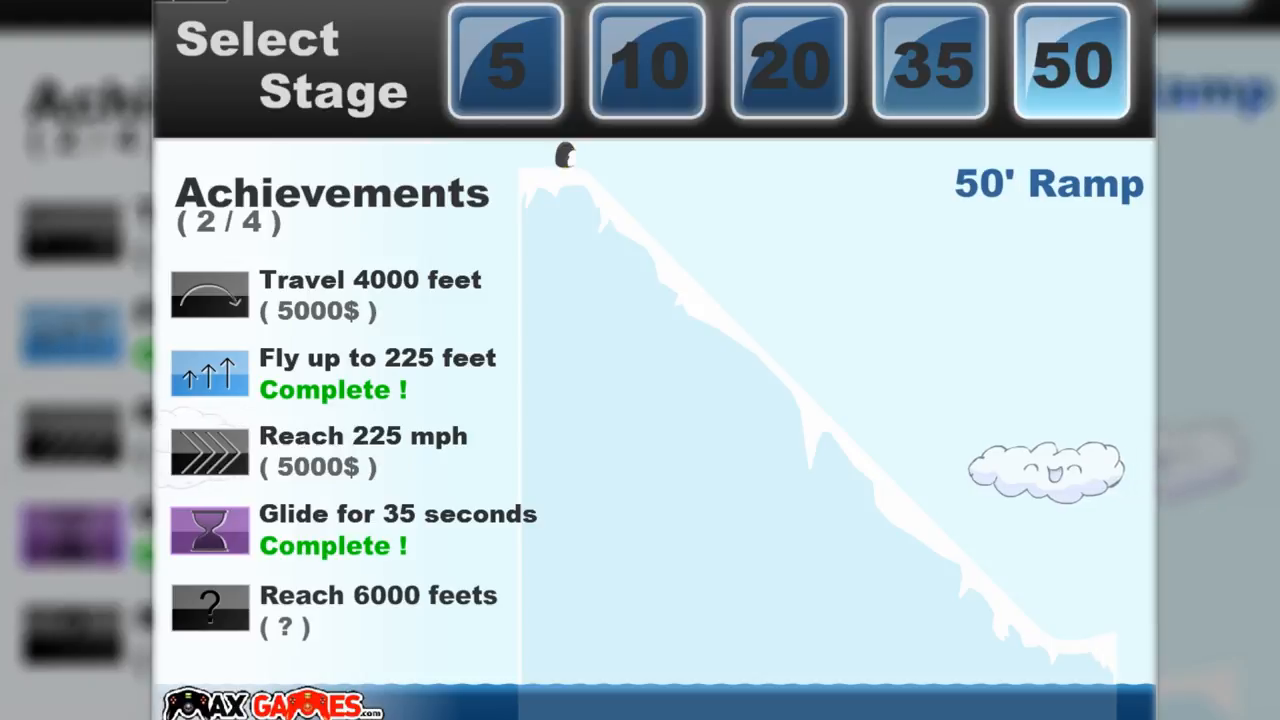
- Launch again from the 50' ramp and fire the rockets mid-flight
left_click(1070, 62)
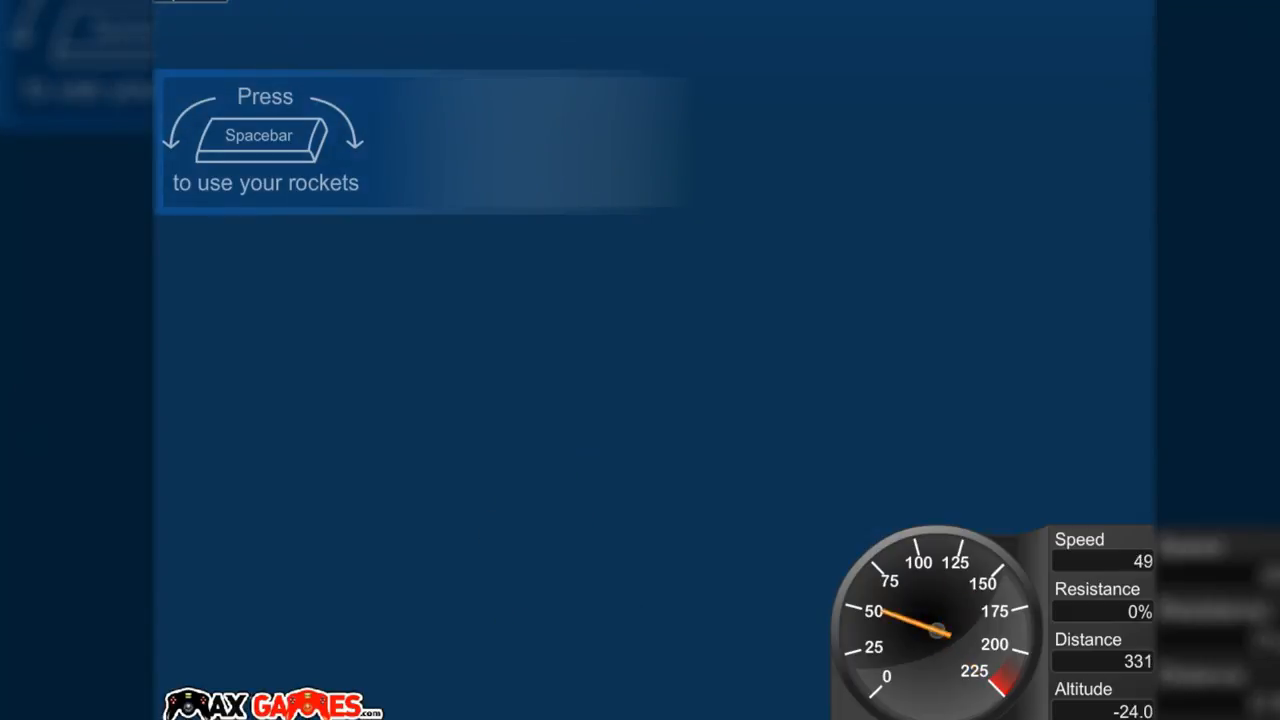
key("space")
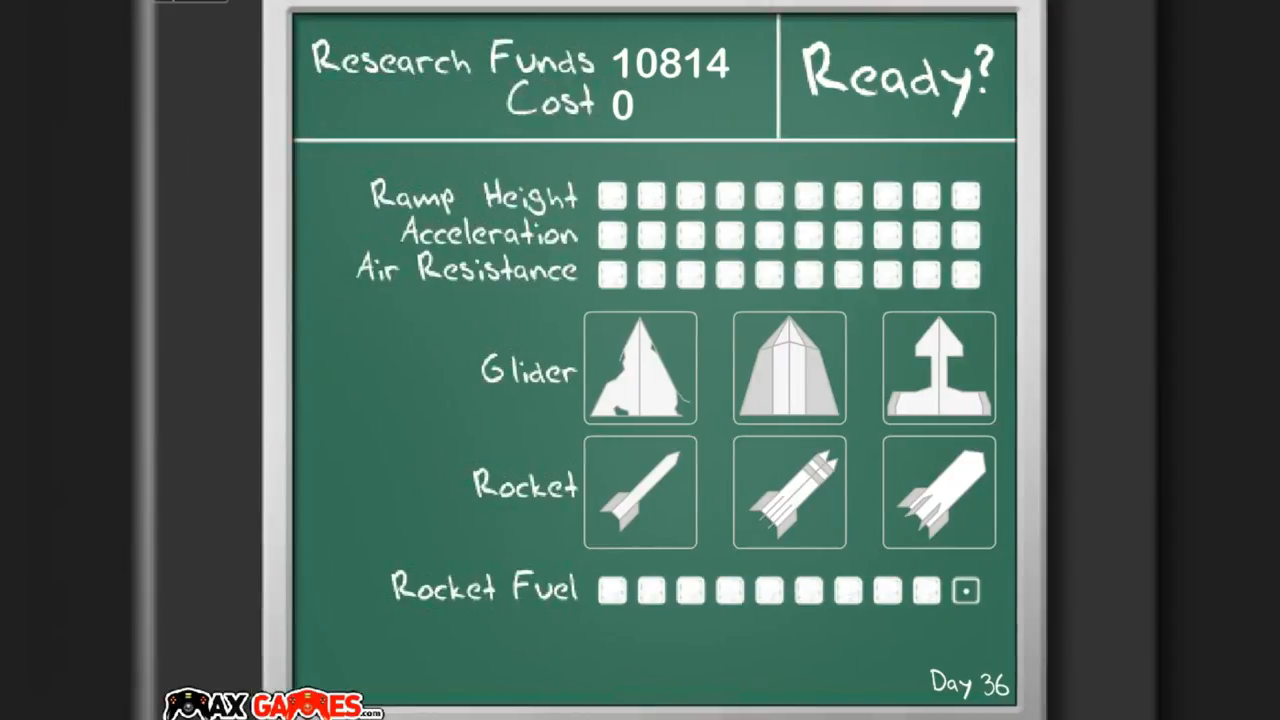
- Buy the final Rocket Fuel upgrade, dropping funds to 814, and view the 50' stage achievements
left_click(895, 78)
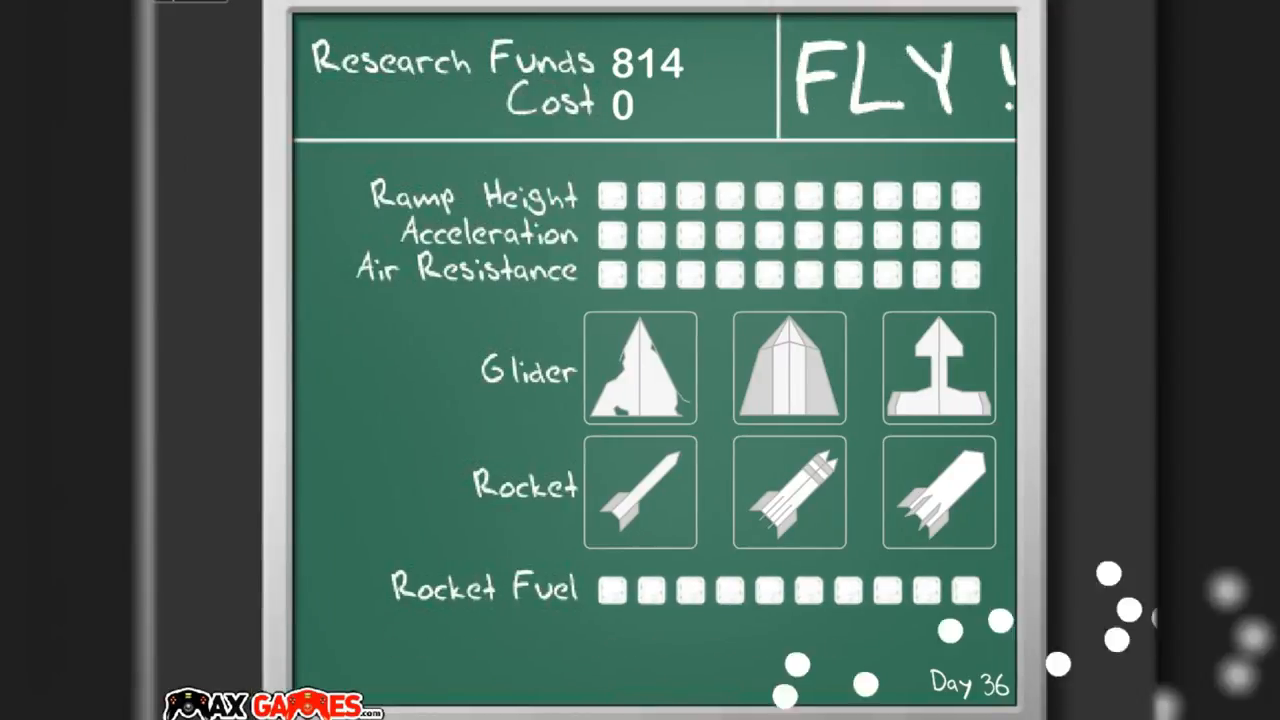
left_click(895, 75)
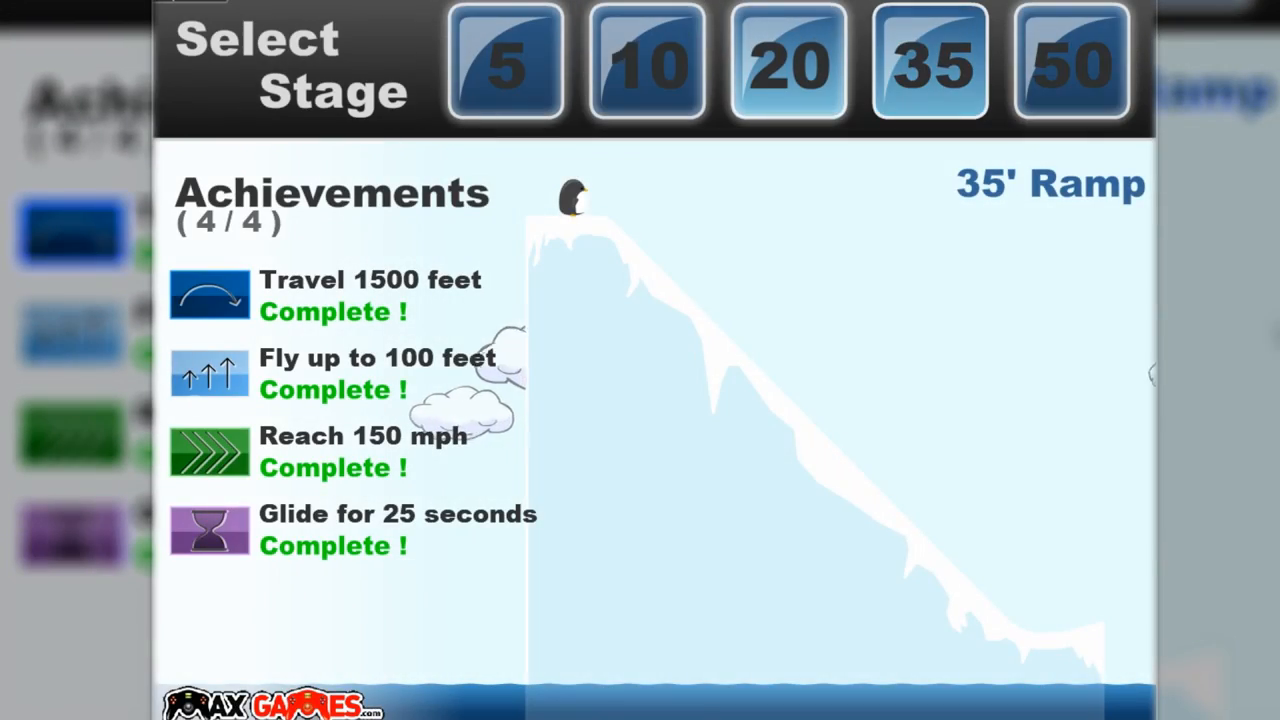
left_click(1070, 65)
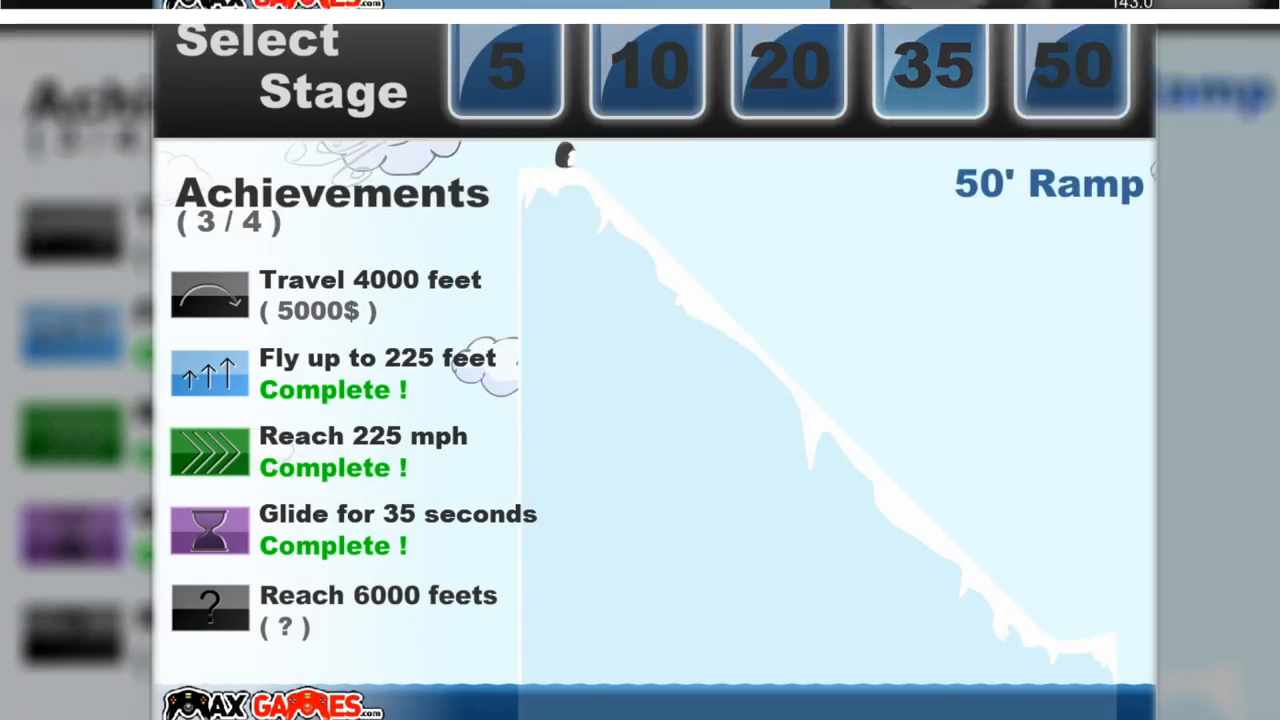